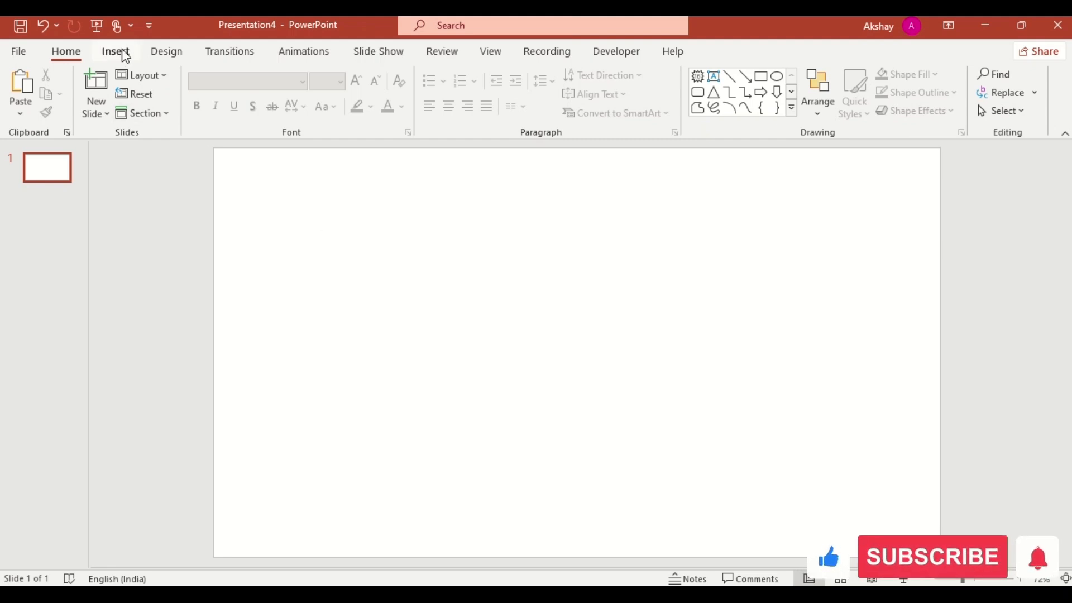
Insert Picture2.jpg from this device so the city skyline fills the first slide
left_click(114, 90)
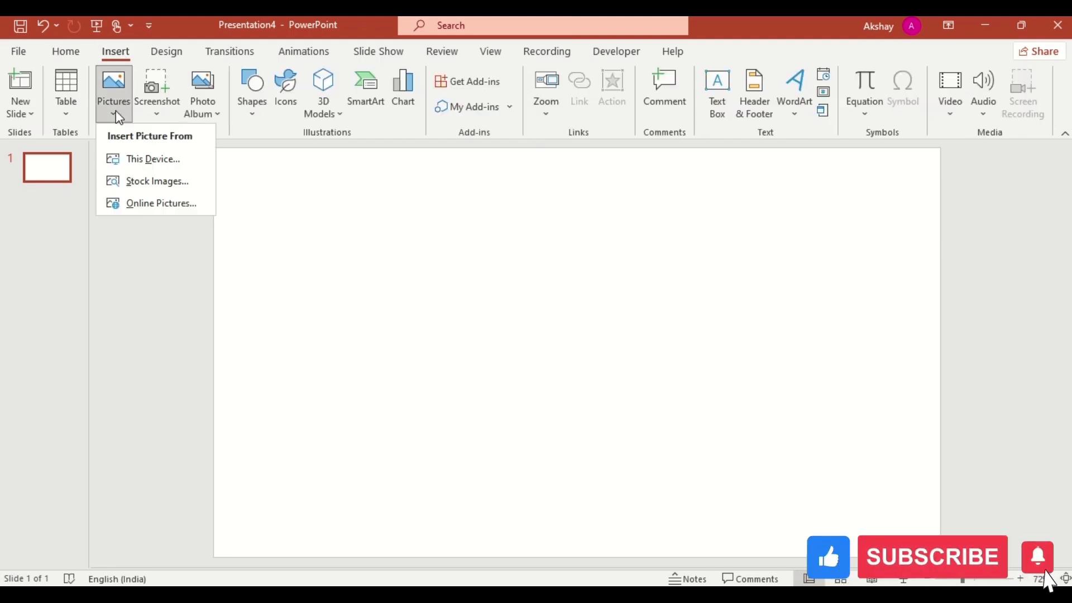
left_click(151, 158)
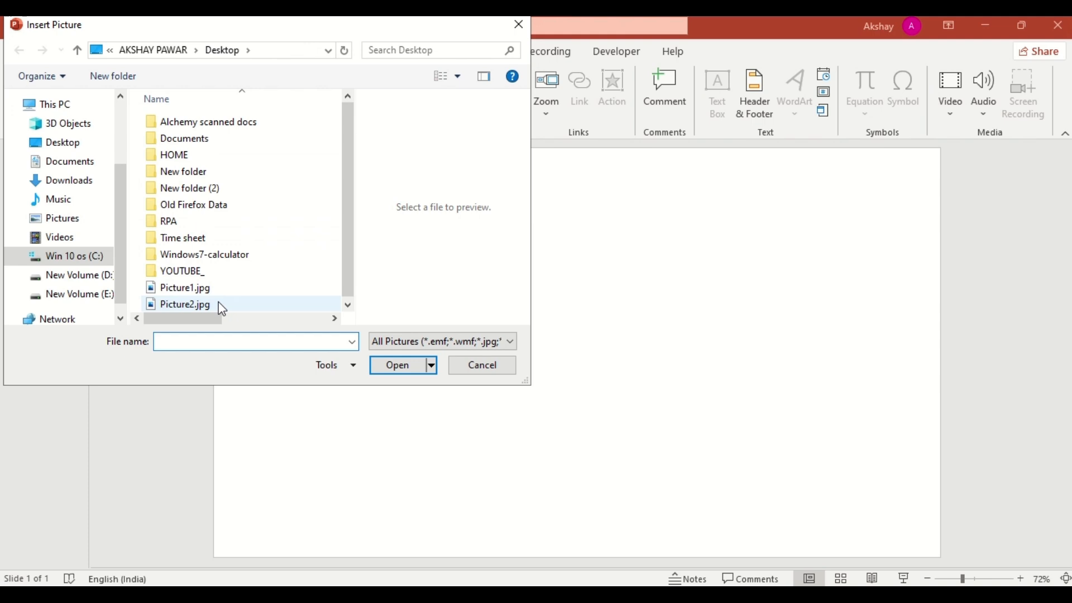
left_click(183, 303)
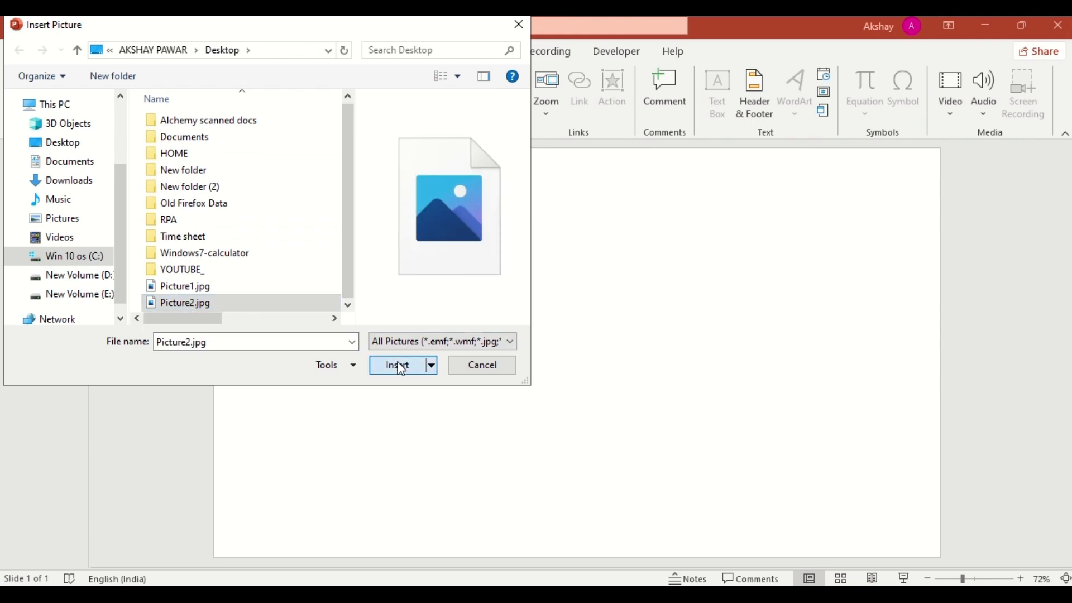
left_click(398, 366)
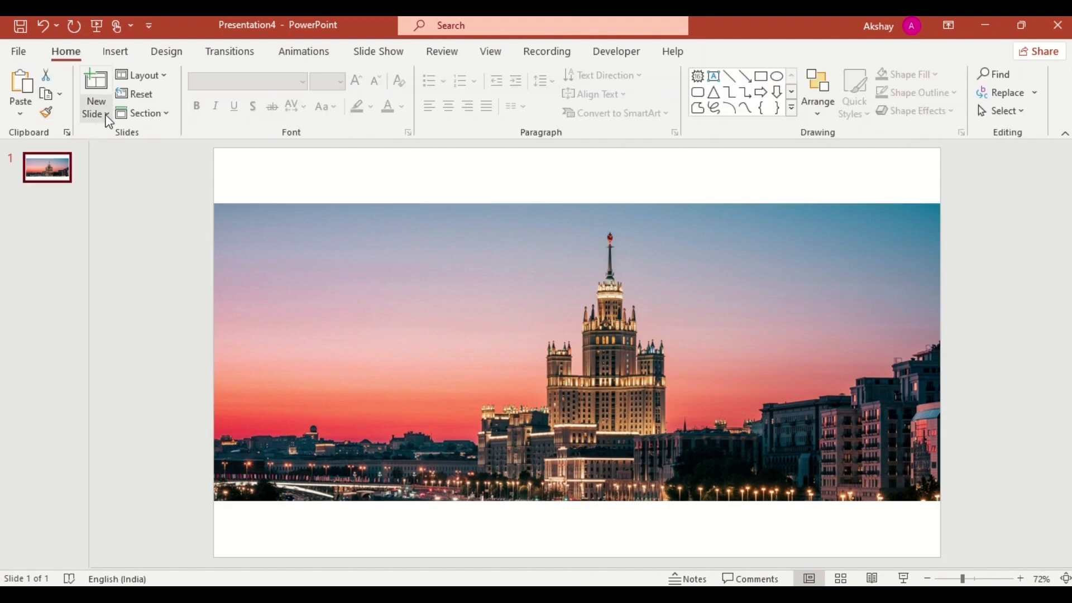
Add a blank second slide with a full-slide rectangle filled white-to-black gradient, black end 40% transparent
left_click(95, 90)
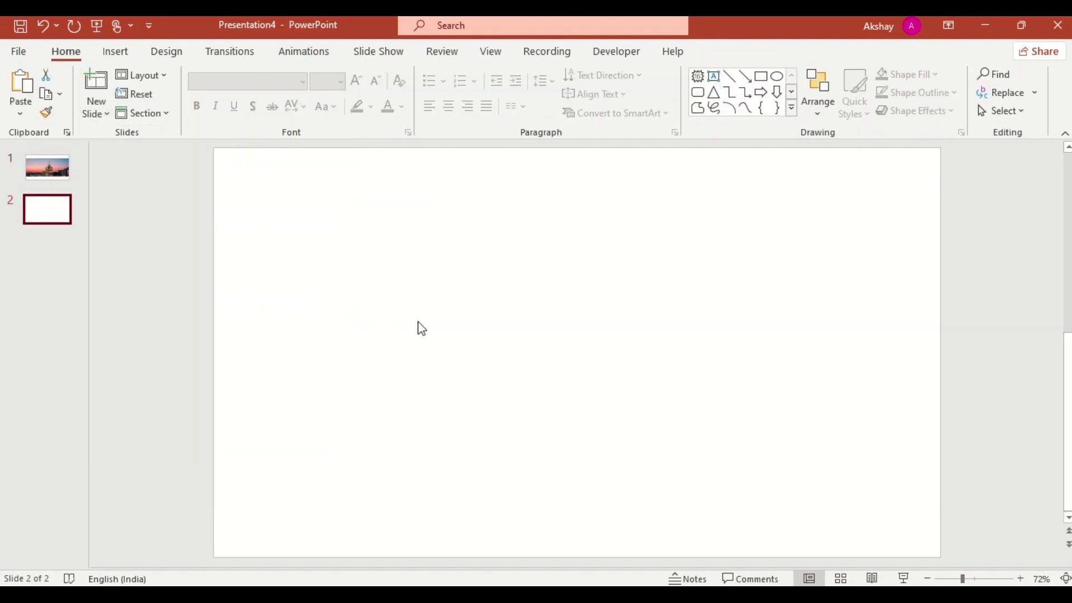
mouse_move(760, 76)
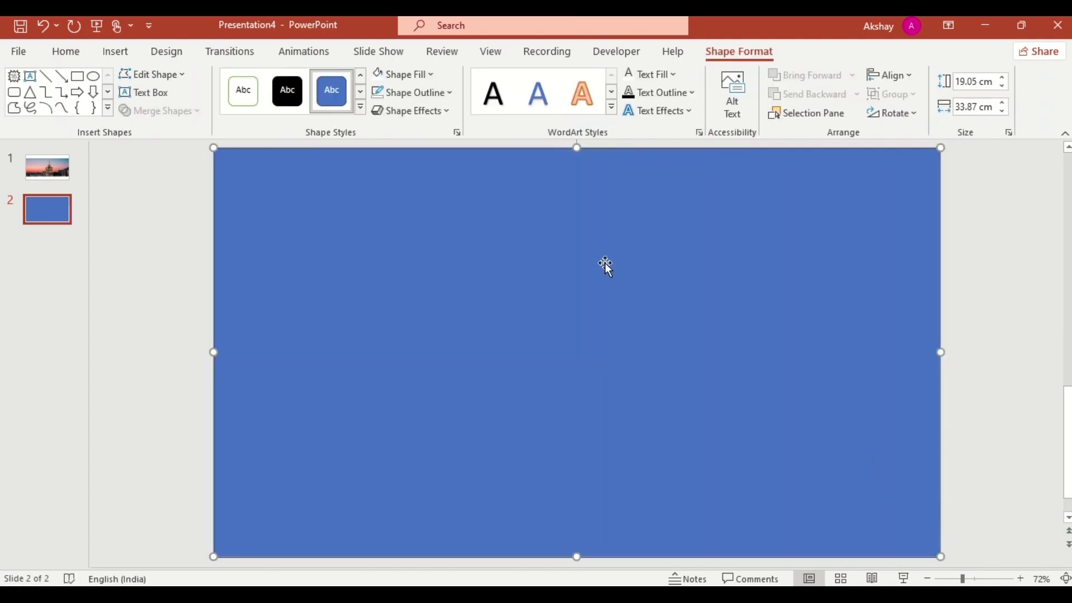
left_click(414, 92)
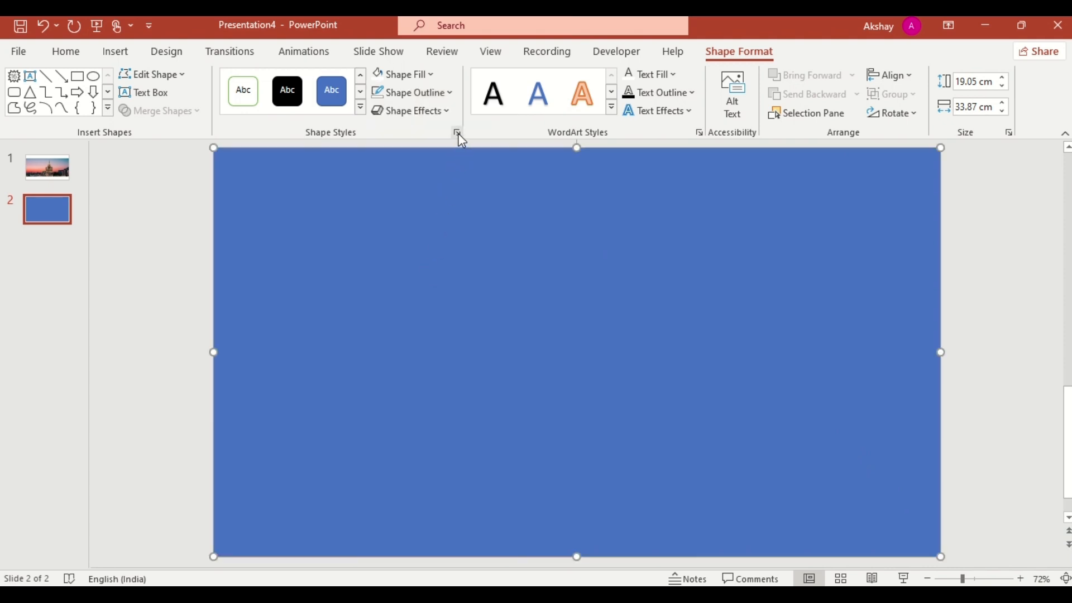
left_click(457, 132)
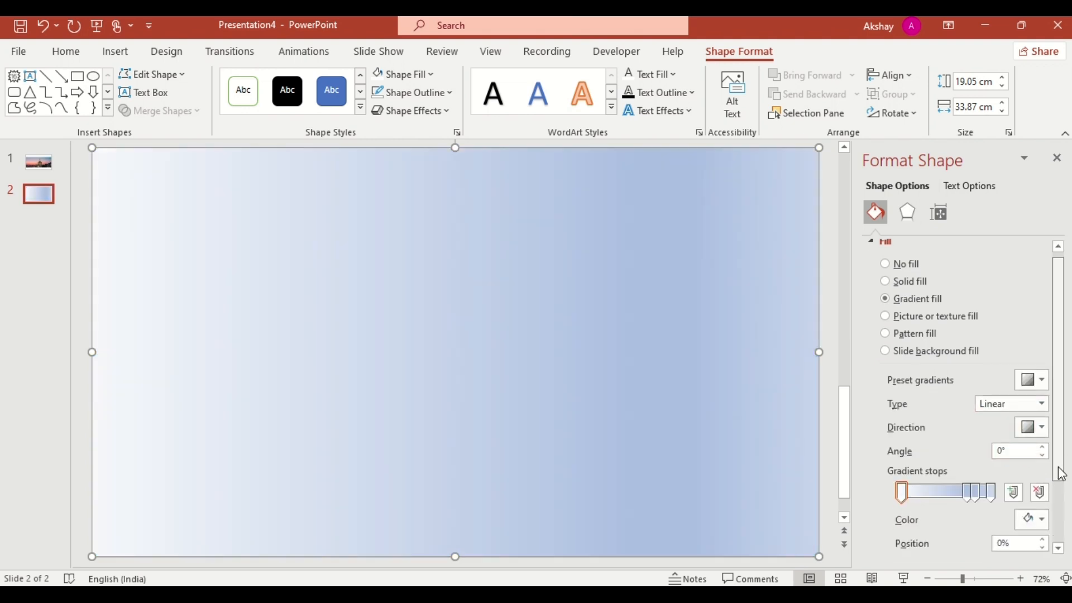
scroll("down", 3)
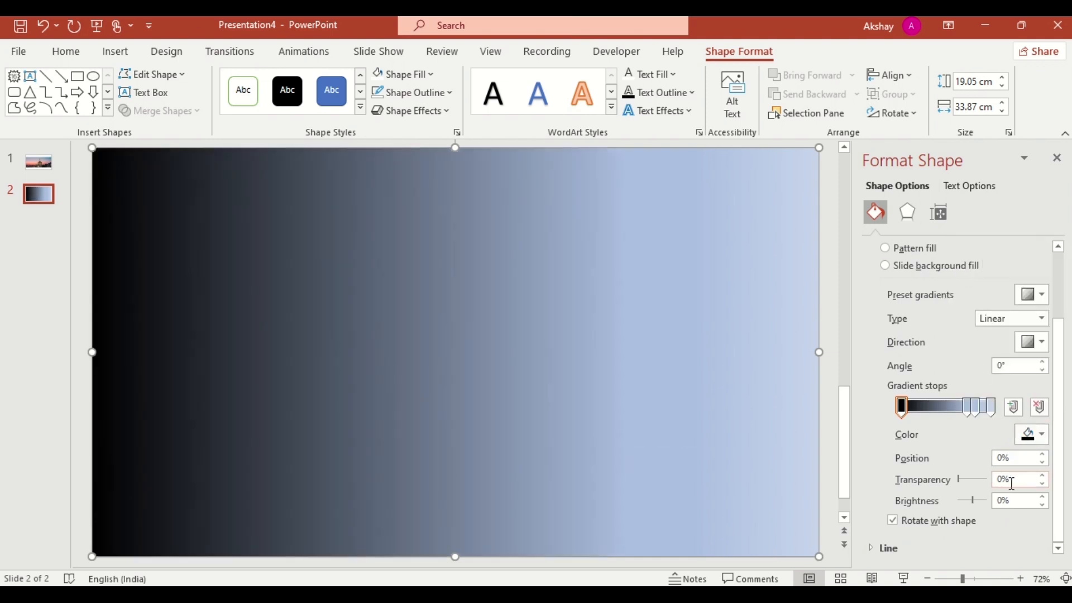
type("10")
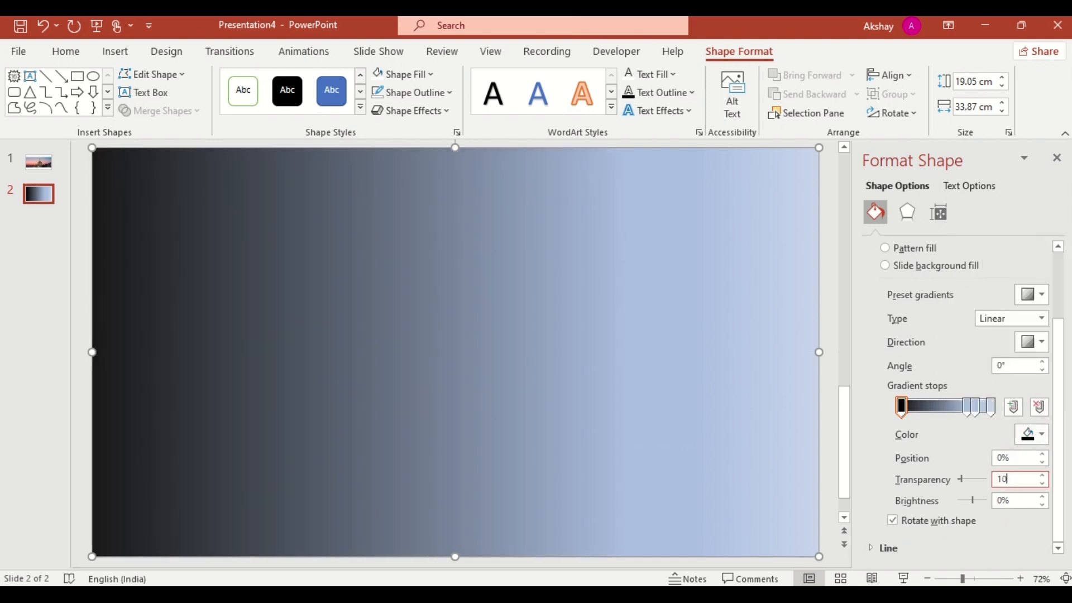
left_click(971, 407)
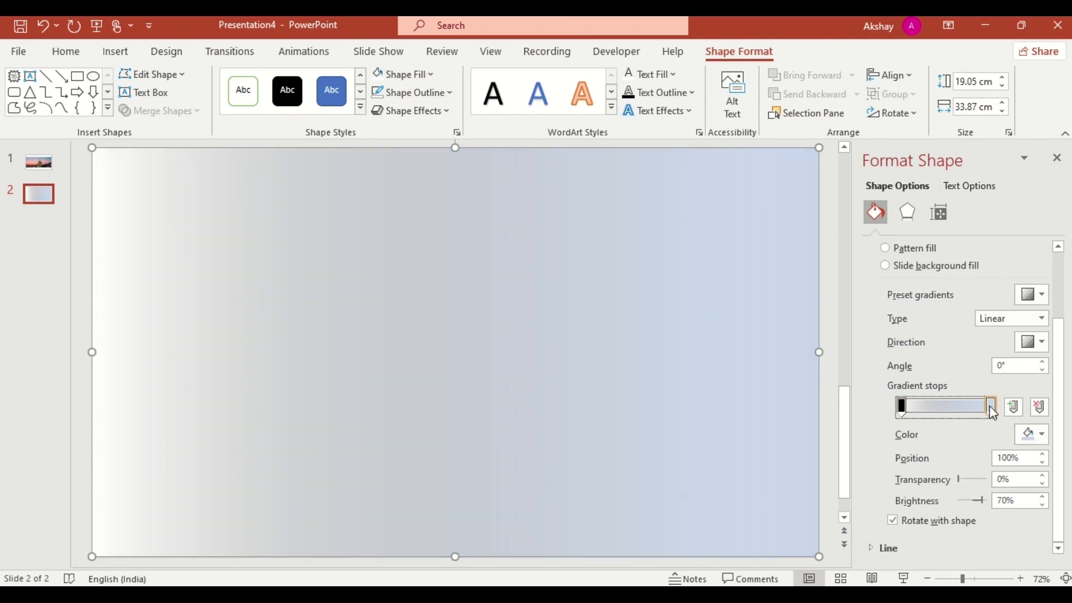
left_click(1038, 449)
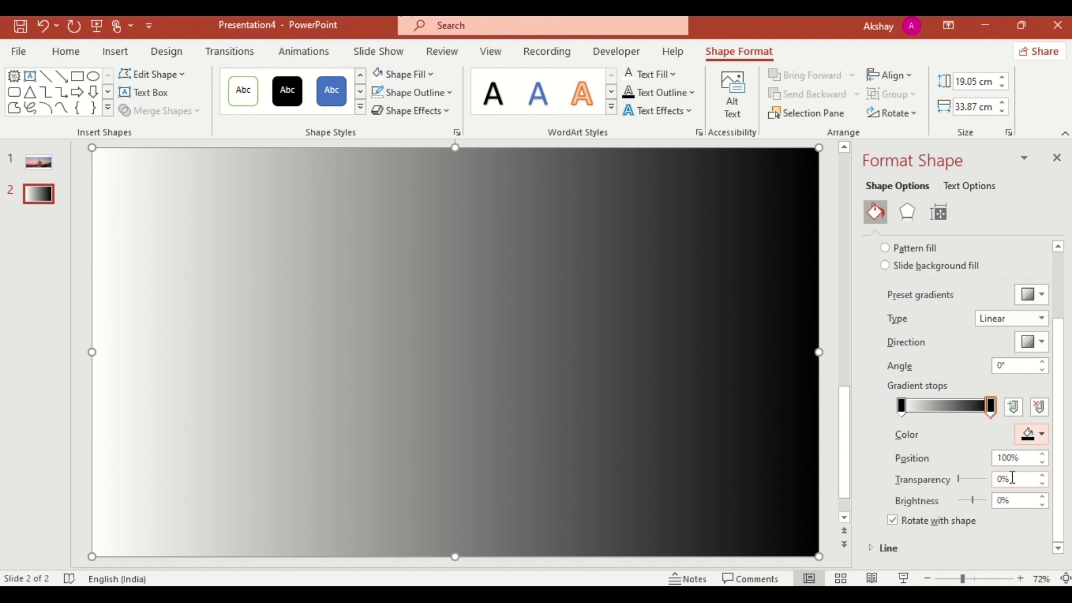
type("40")
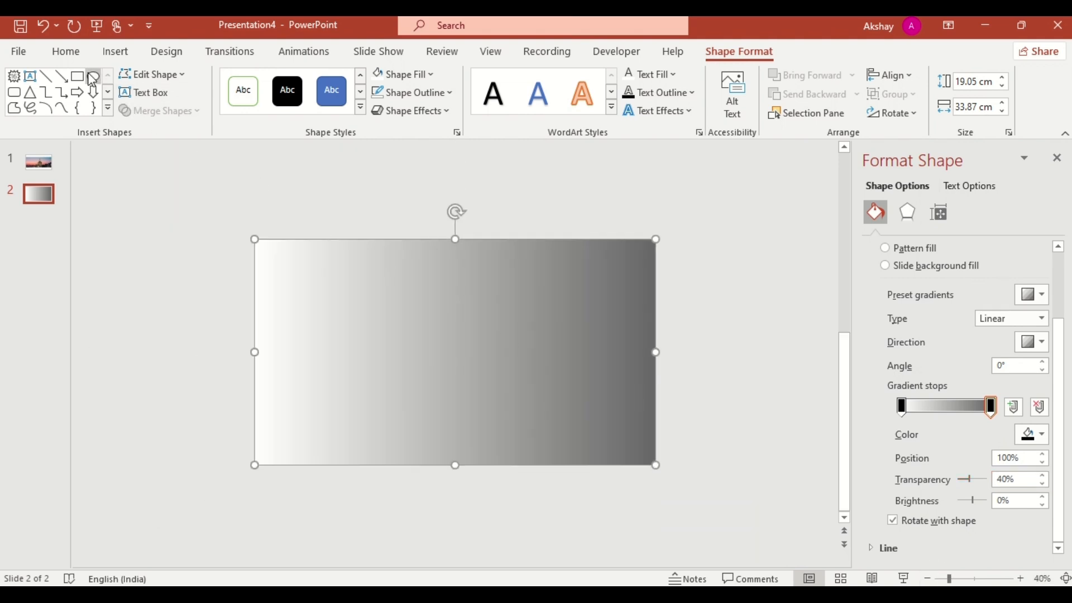
Draw a large unfilled circle whose outline is a faint, semi-transparent reddish-to-blue gradient
left_click(94, 91)
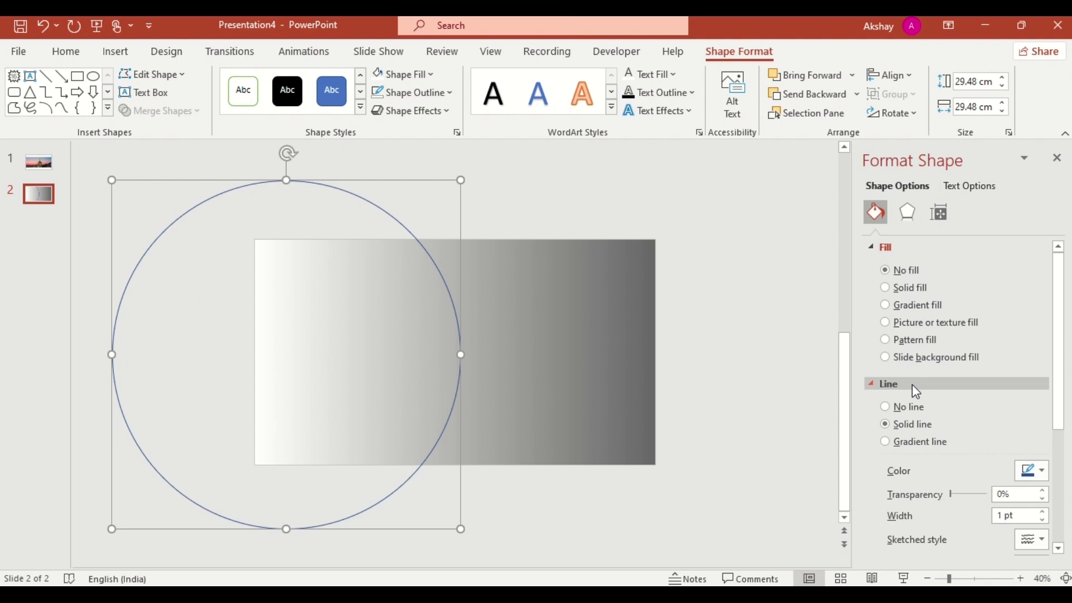
left_click(884, 441)
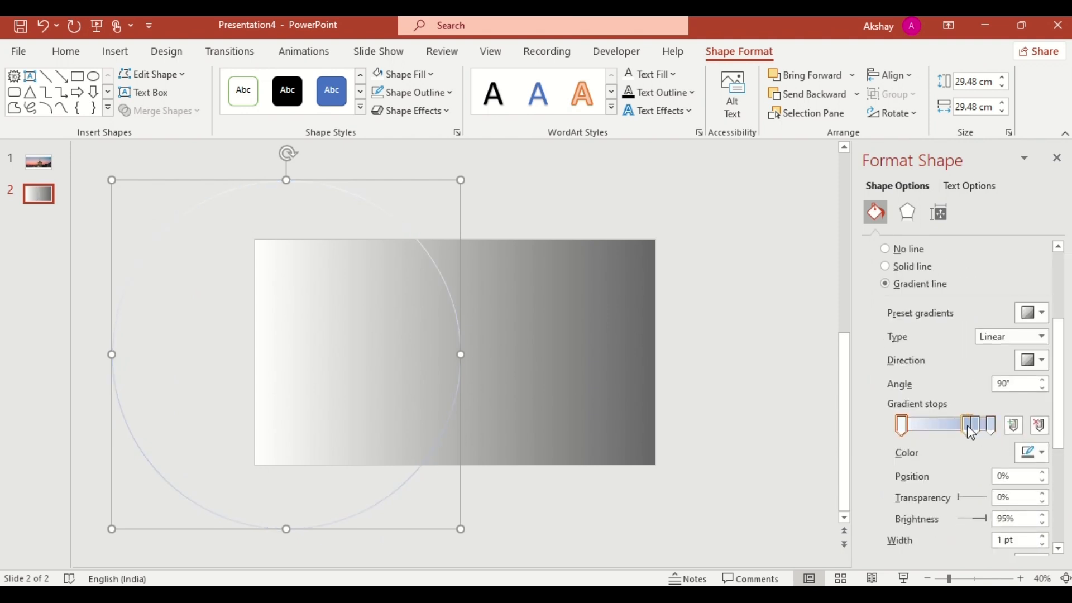
left_click(973, 429)
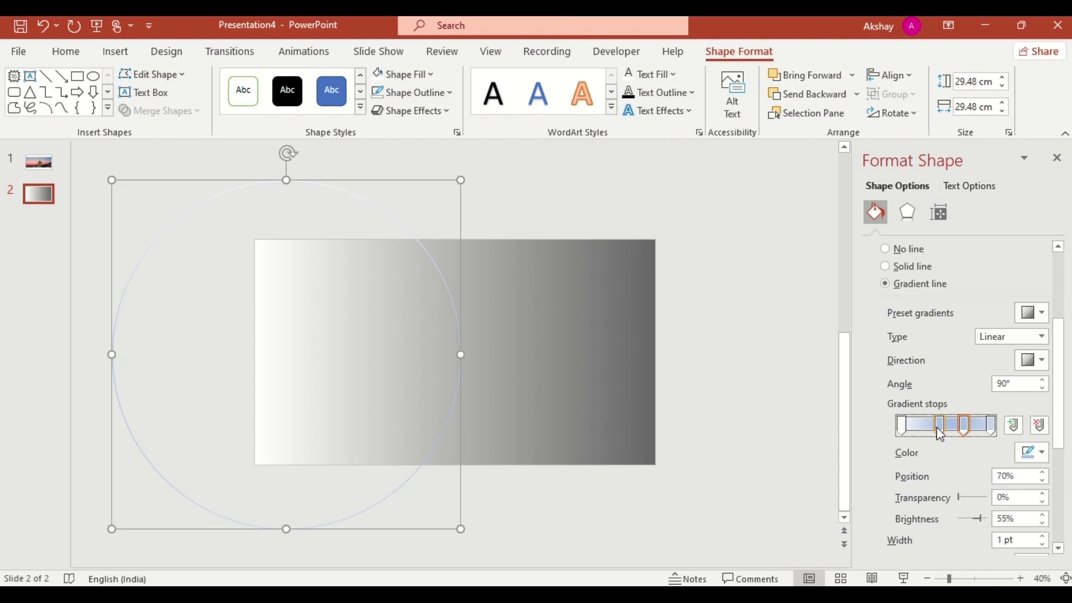
left_click(900, 426)
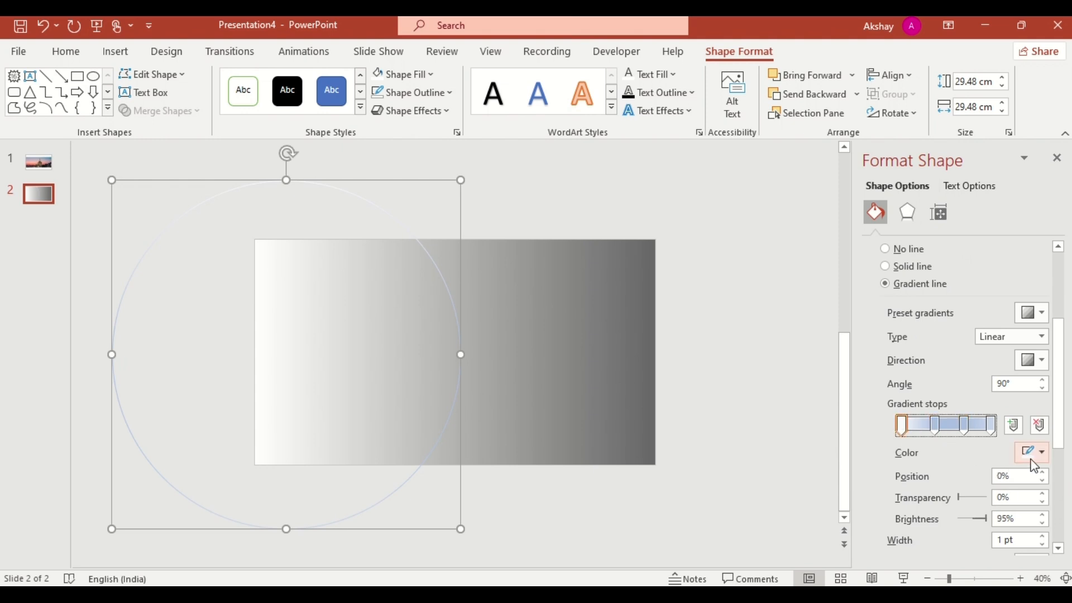
left_click(1039, 452)
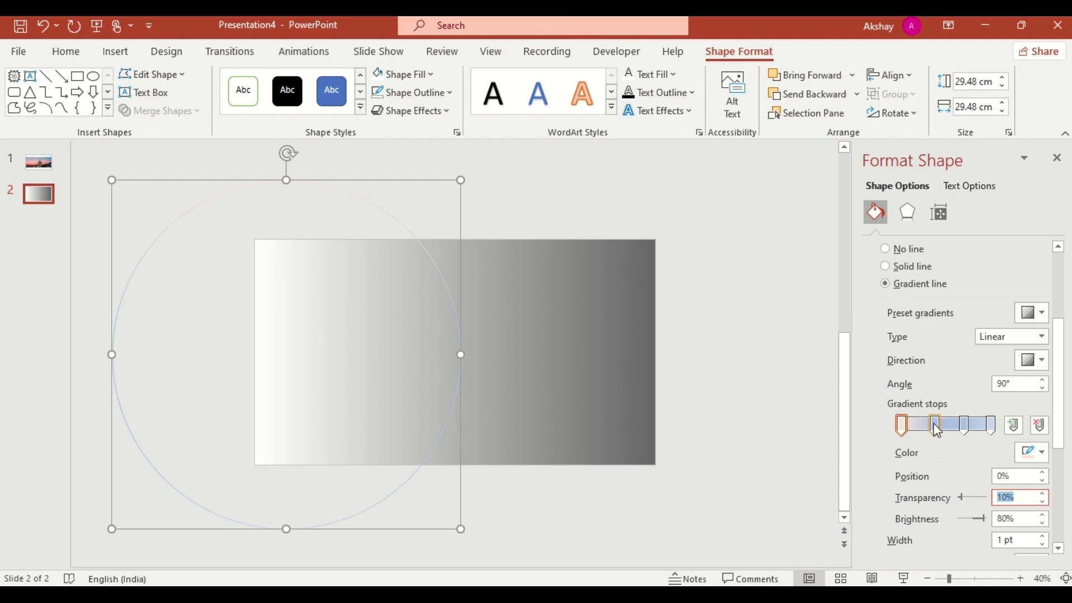
left_click(1039, 452)
type("20")
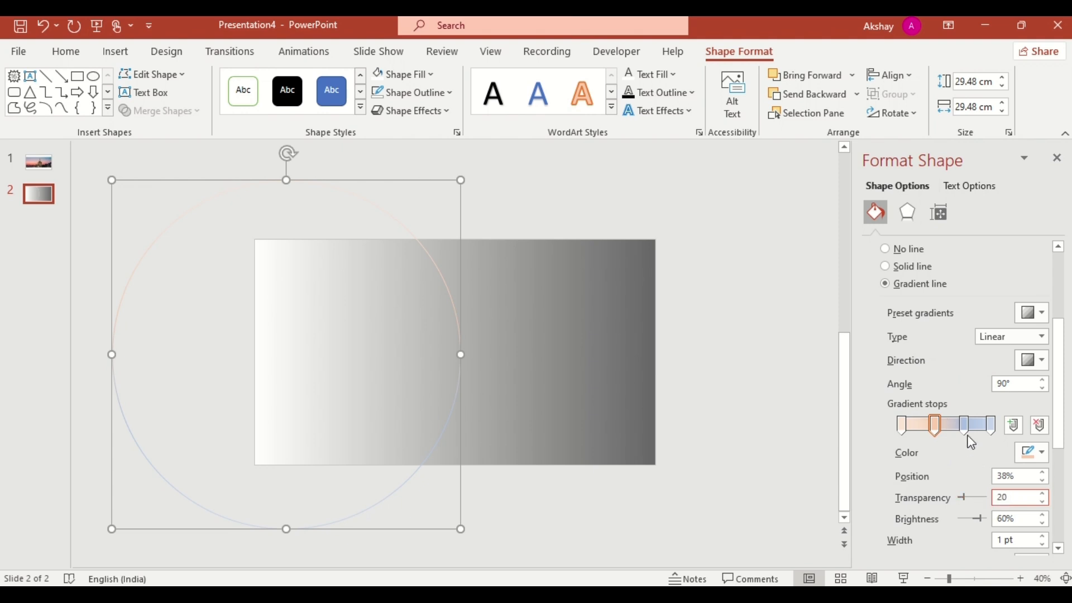
left_click(1040, 453)
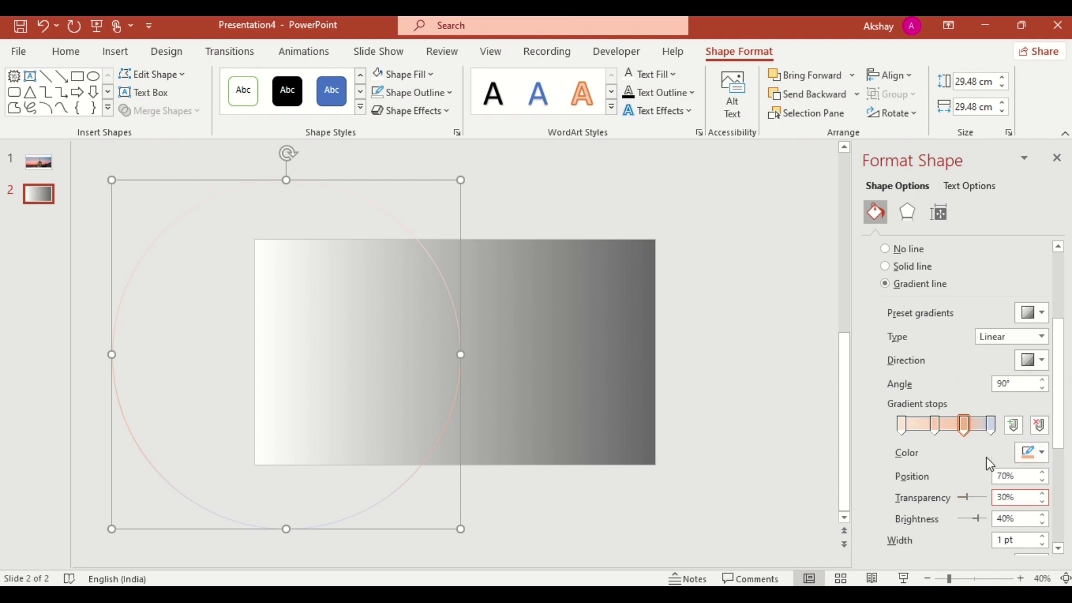
left_click(1032, 452)
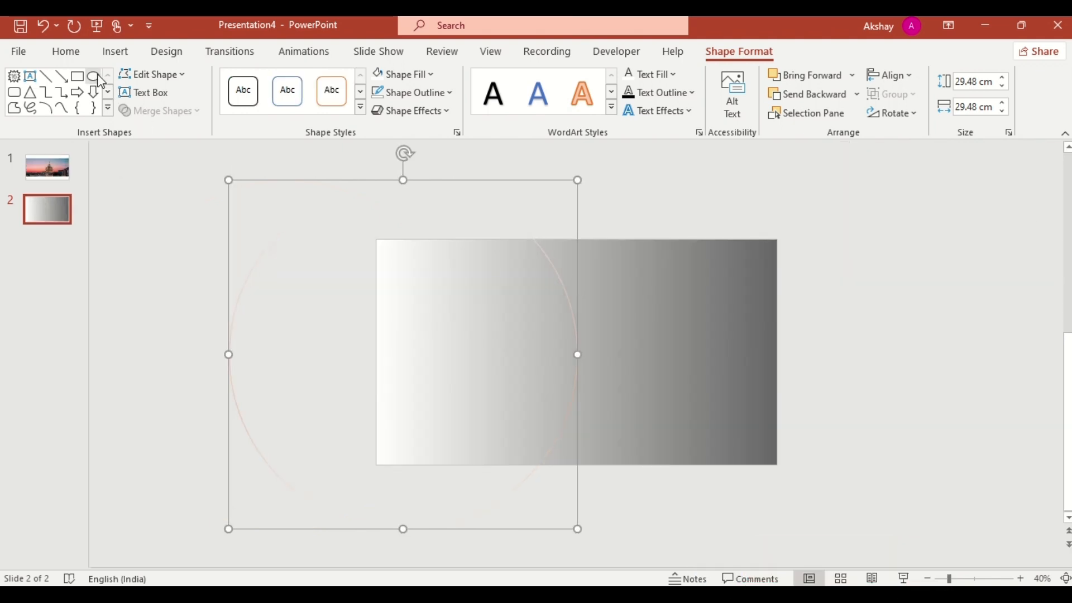
Draw a 1 cm by 1 cm white dot on the big circle's right edge
left_click(94, 77)
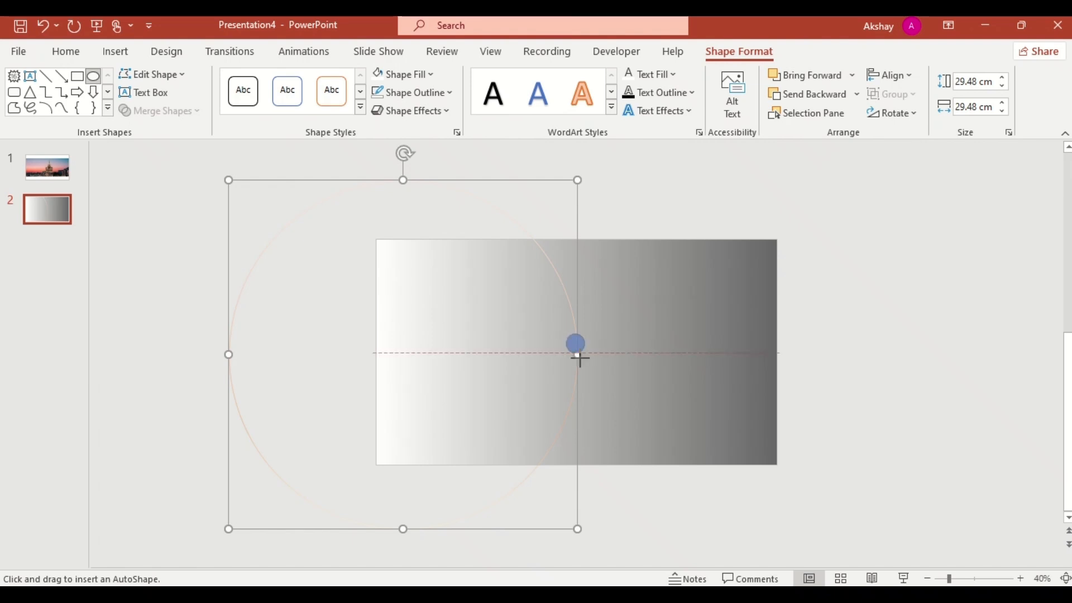
left_click(410, 92)
type("1")
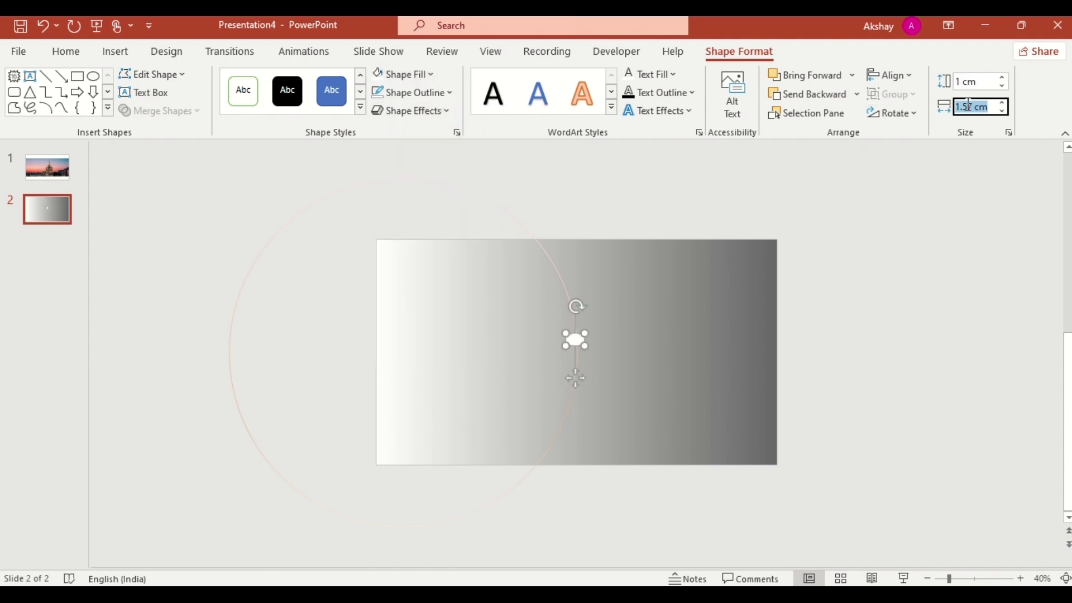
left_click(892, 75)
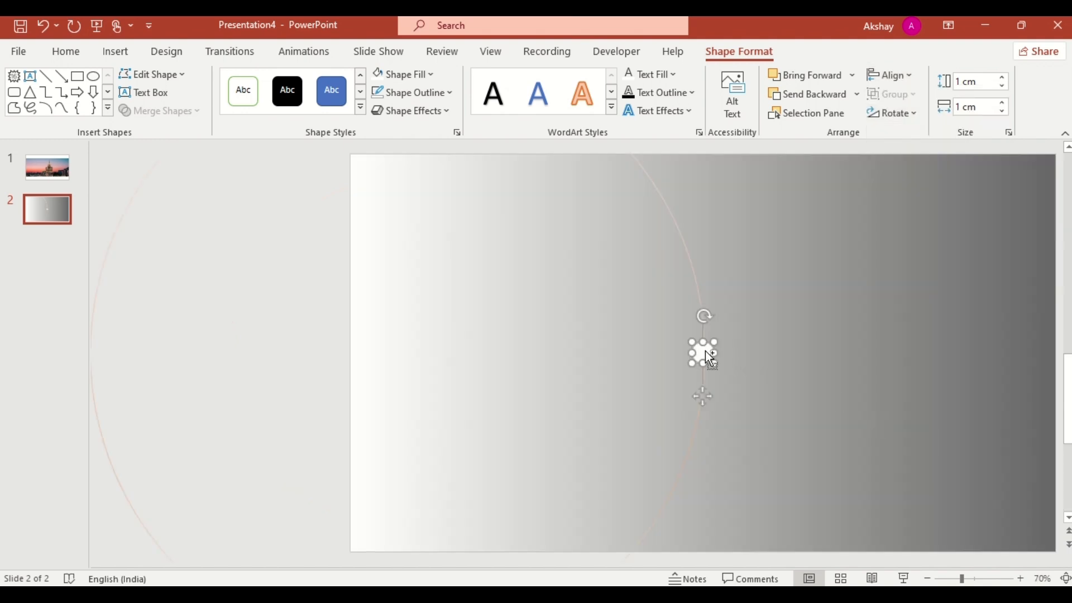
Copy the dot to six positions along the arc and leave one extra copy inside the circle
left_click_drag(702, 354, 695, 267)
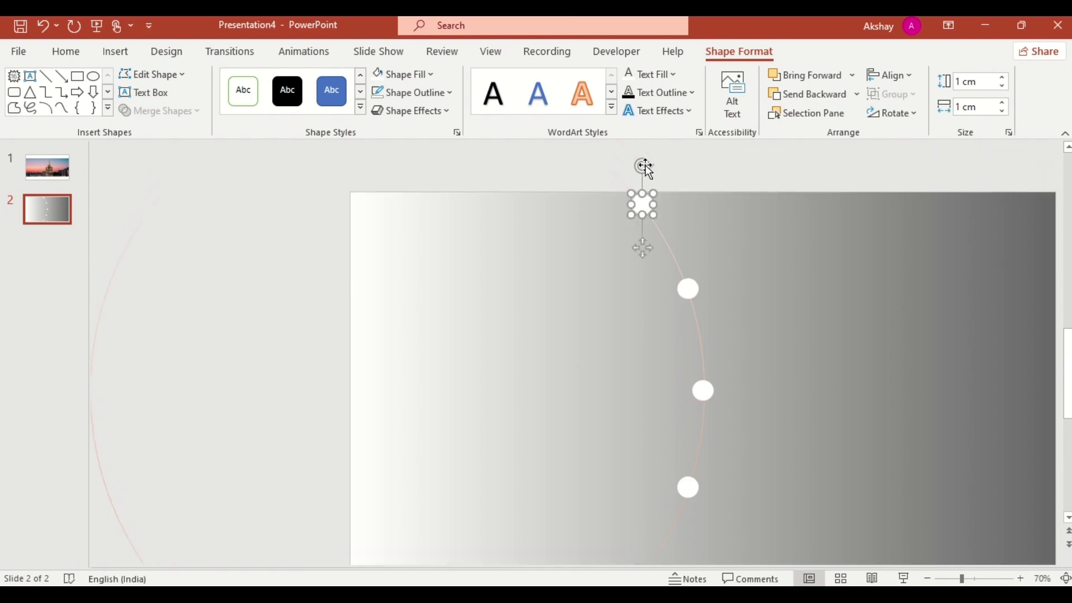
left_click_drag(641, 207, 641, 245)
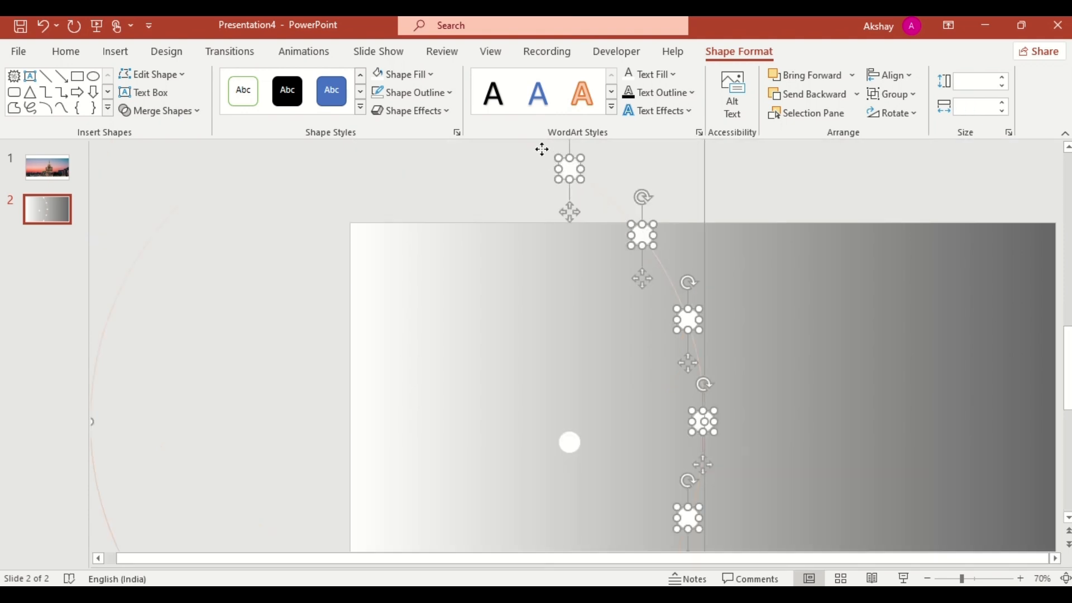
left_click(893, 93)
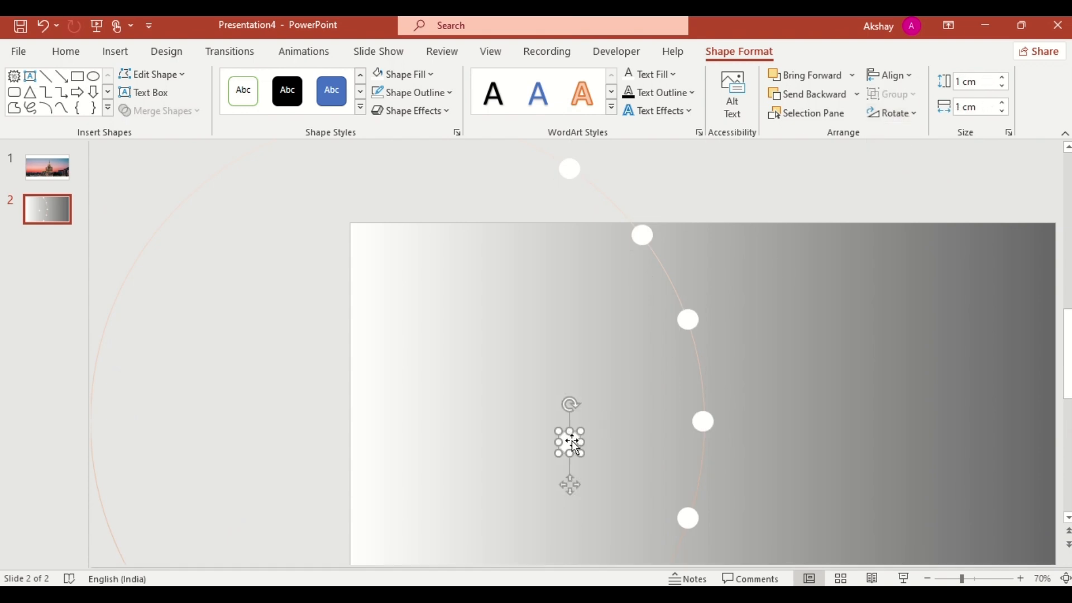
Enlarge the inner dot to a 10.04 cm circle with a white-to-soft-blue gradient fill and no outline
left_click_drag(568, 442, 636, 546)
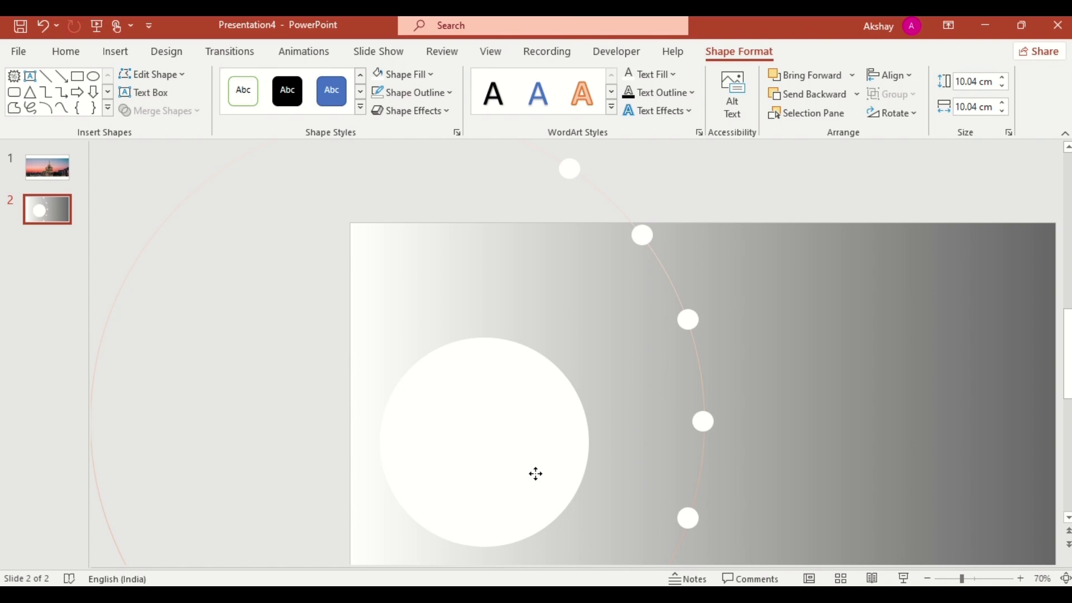
left_click(891, 75)
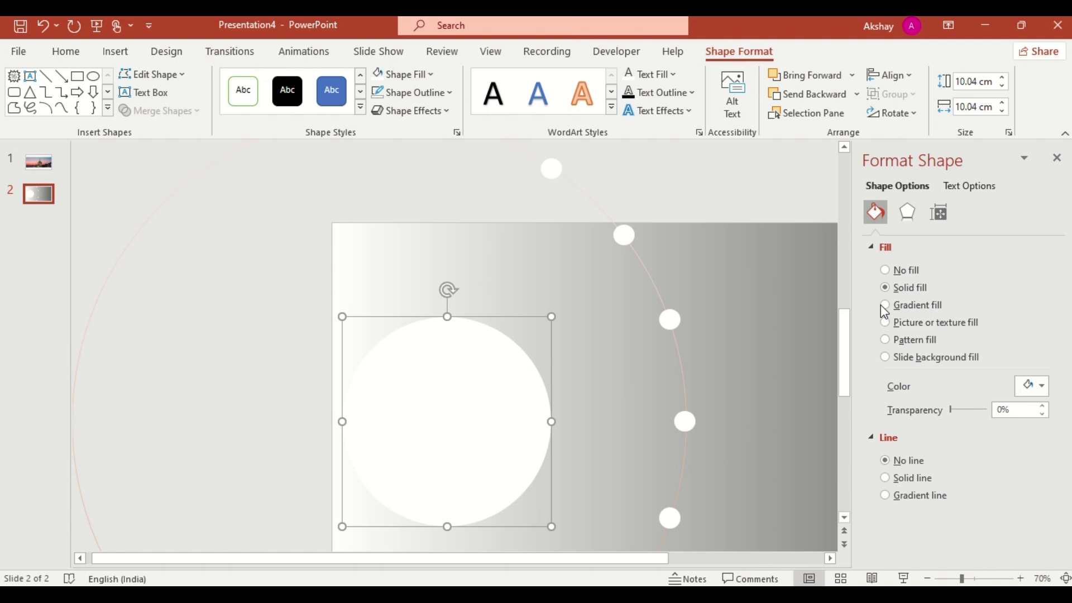
left_click(885, 305)
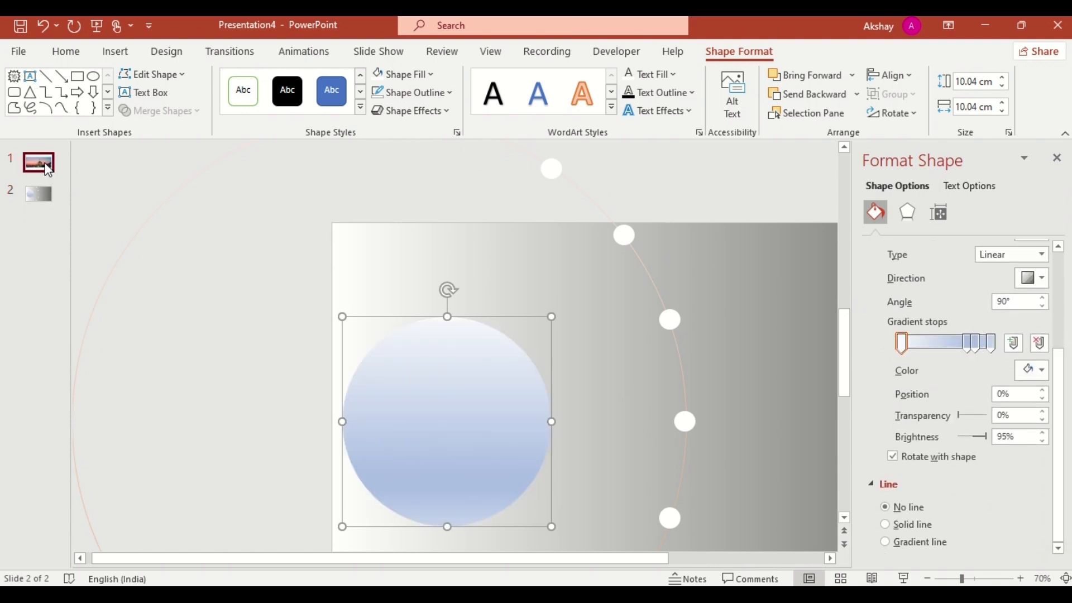
Copy the city photo from slide 1 onto slide 2 and stretch it across the slide width
left_click(38, 163)
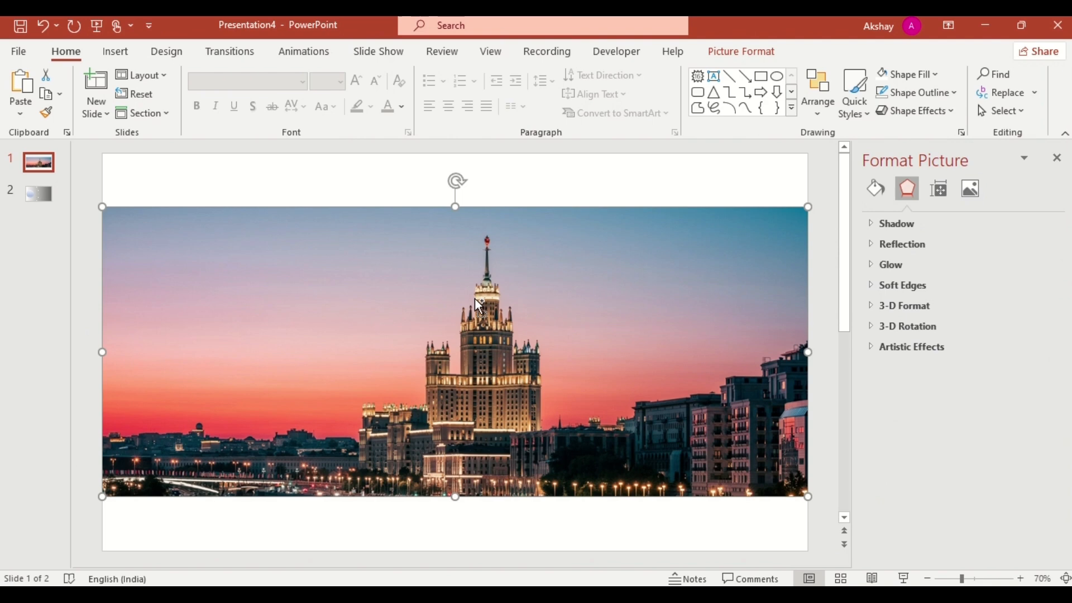
mouse_move(54, 235)
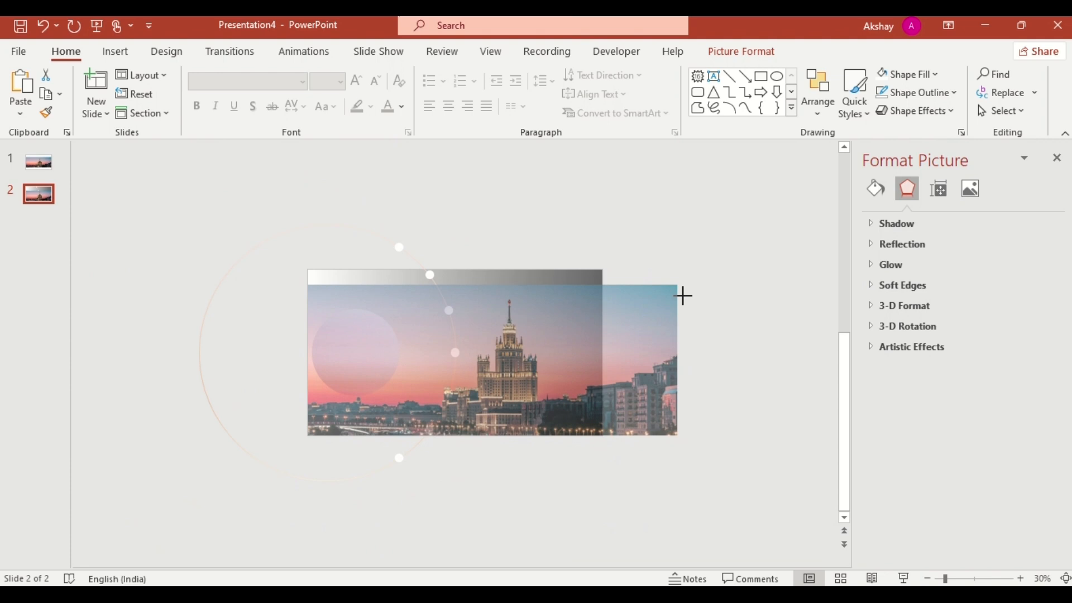
left_click_drag(676, 294, 719, 293)
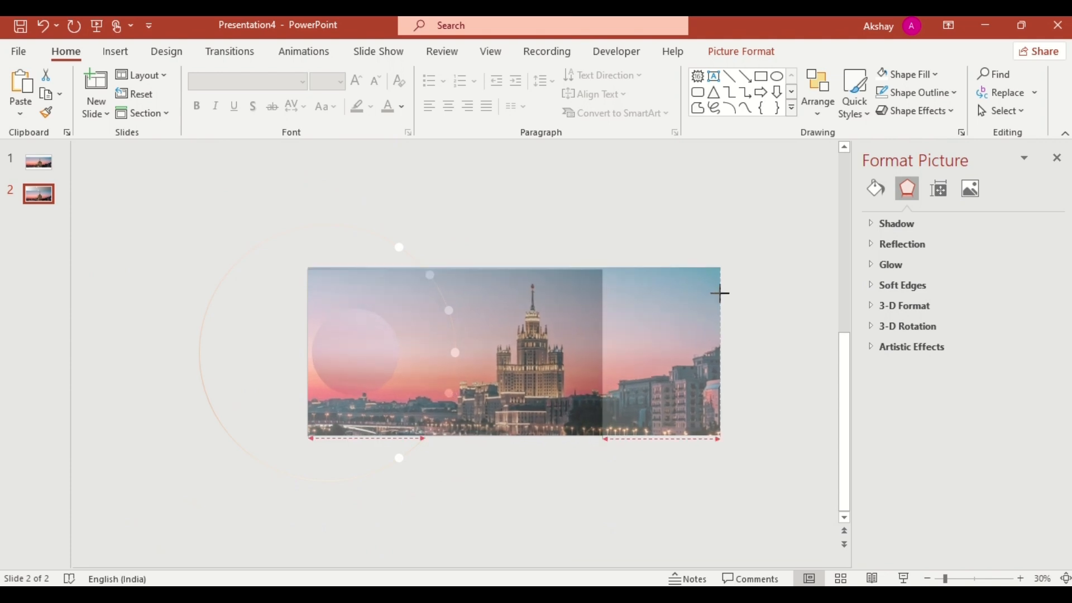
left_click(817, 89)
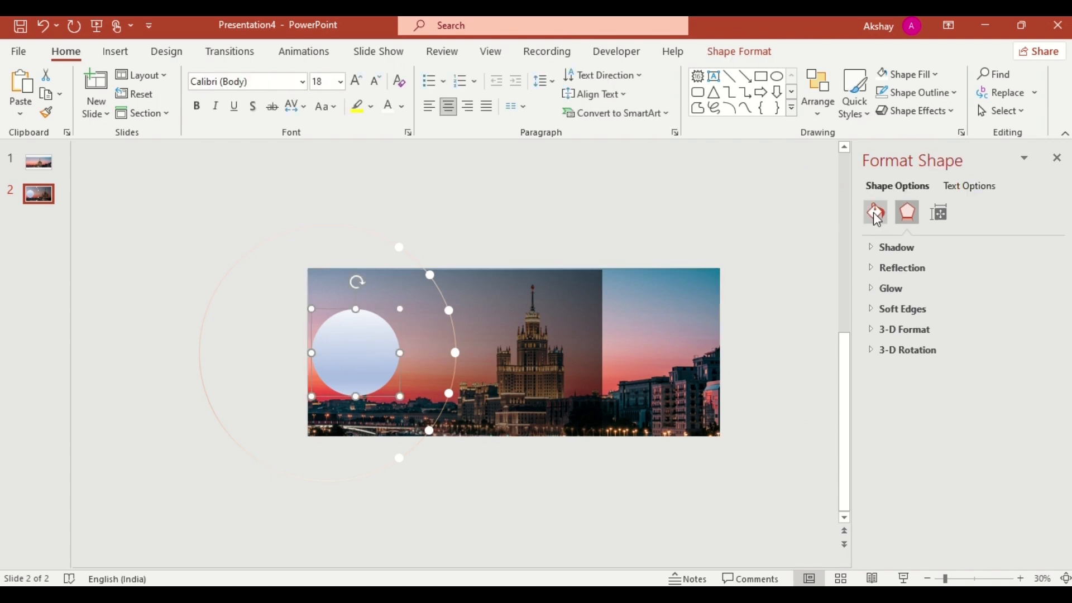
Recolour and reposition the inner circle's gradient stops to a solid-looking coral-pink fill
left_click(876, 212)
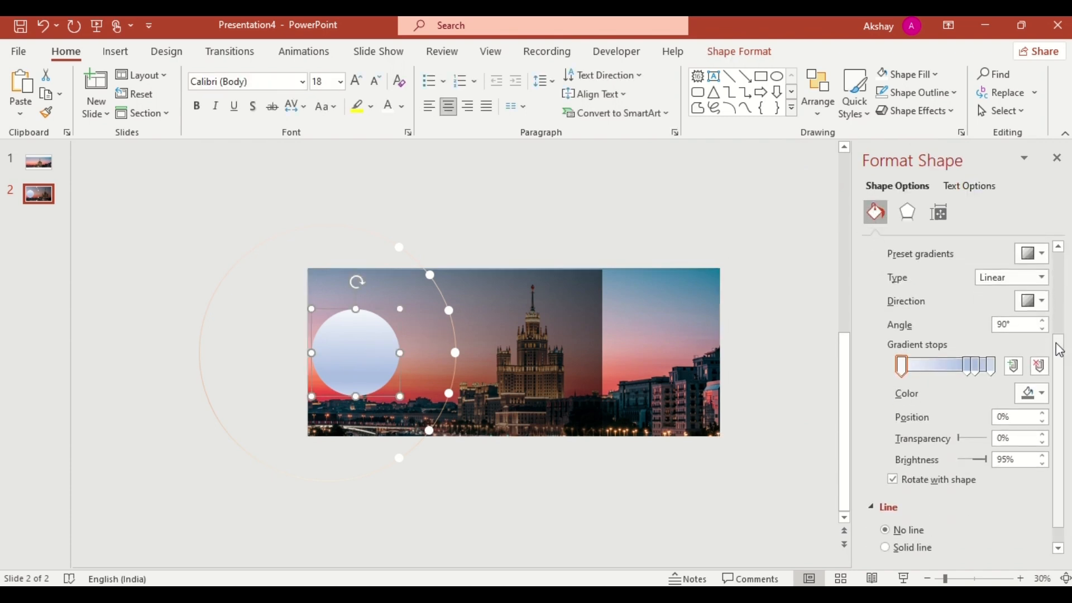
left_click(1044, 394)
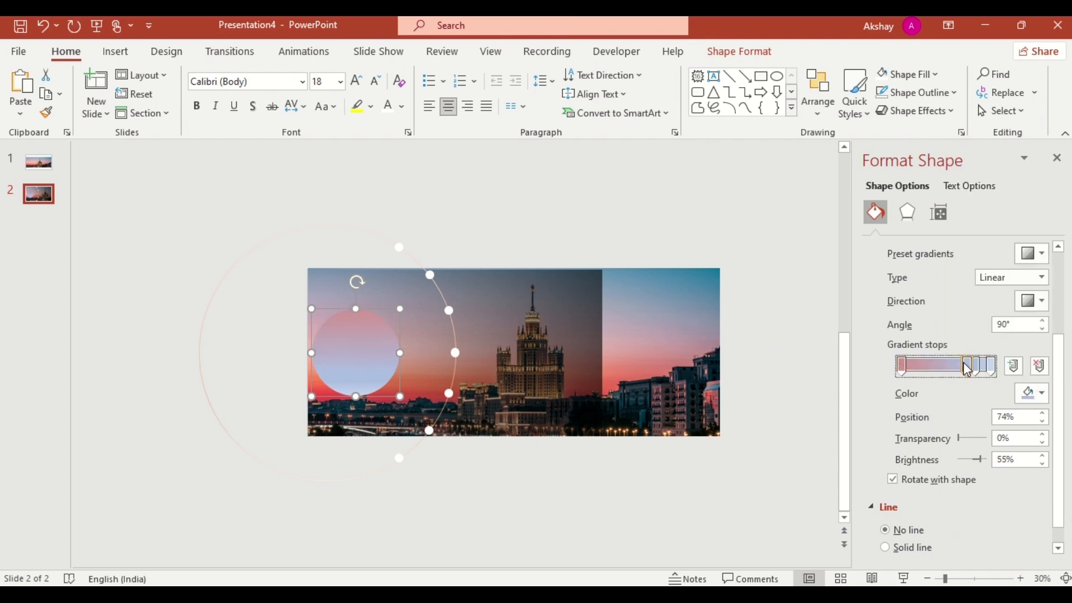
left_click_drag(966, 365, 974, 365)
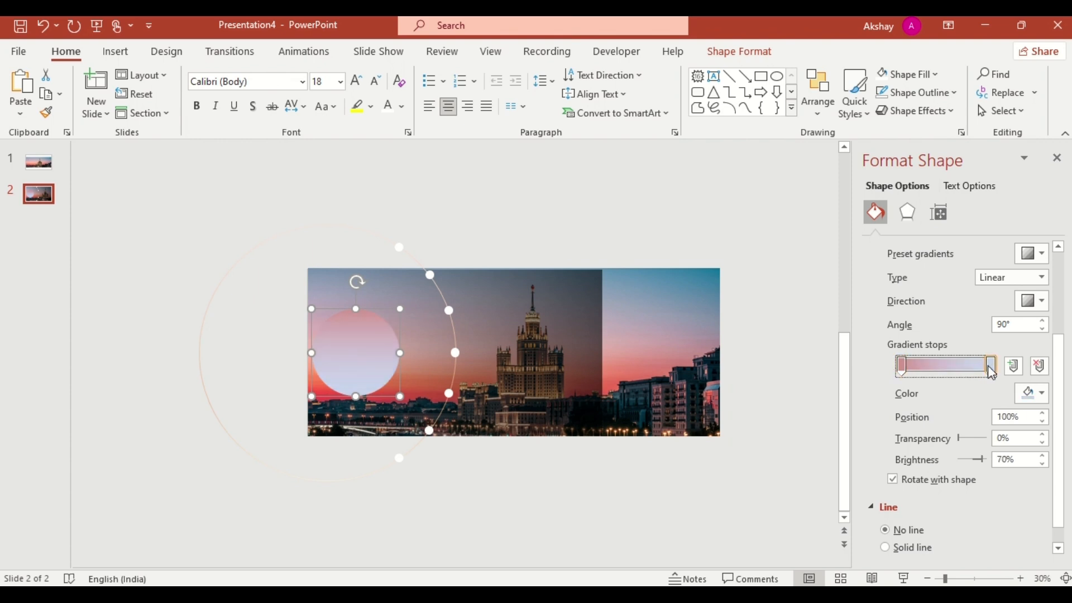
left_click(1040, 393)
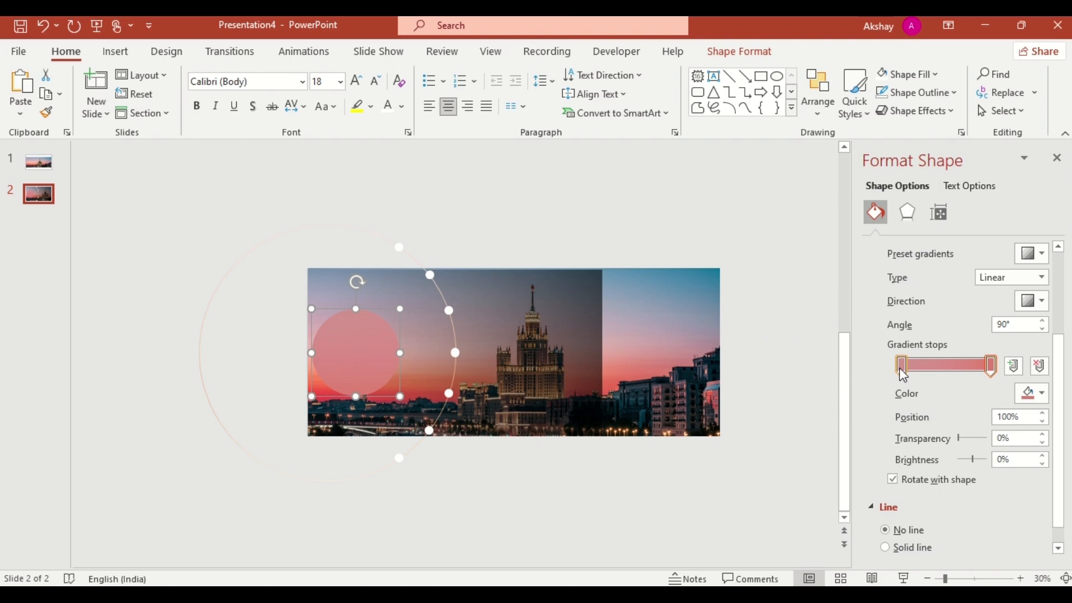
left_click_drag(988, 364, 966, 365)
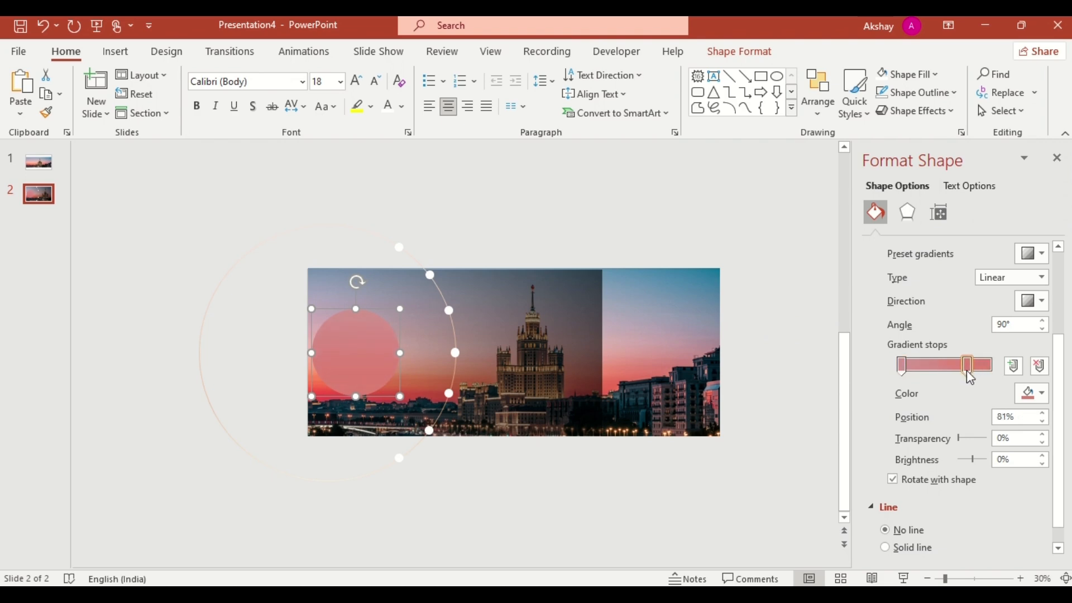
left_click_drag(967, 364, 943, 364)
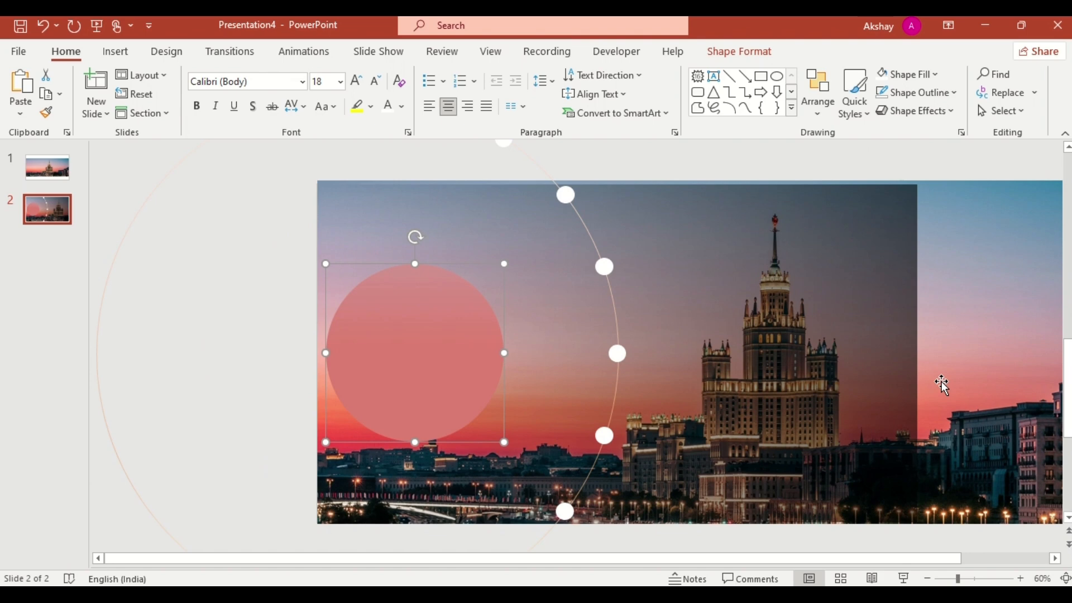
Write 'User Experience Design' in the circle and add the TEXT dot labels and TITLE/MORE INFO panel
type("User Experience Design")
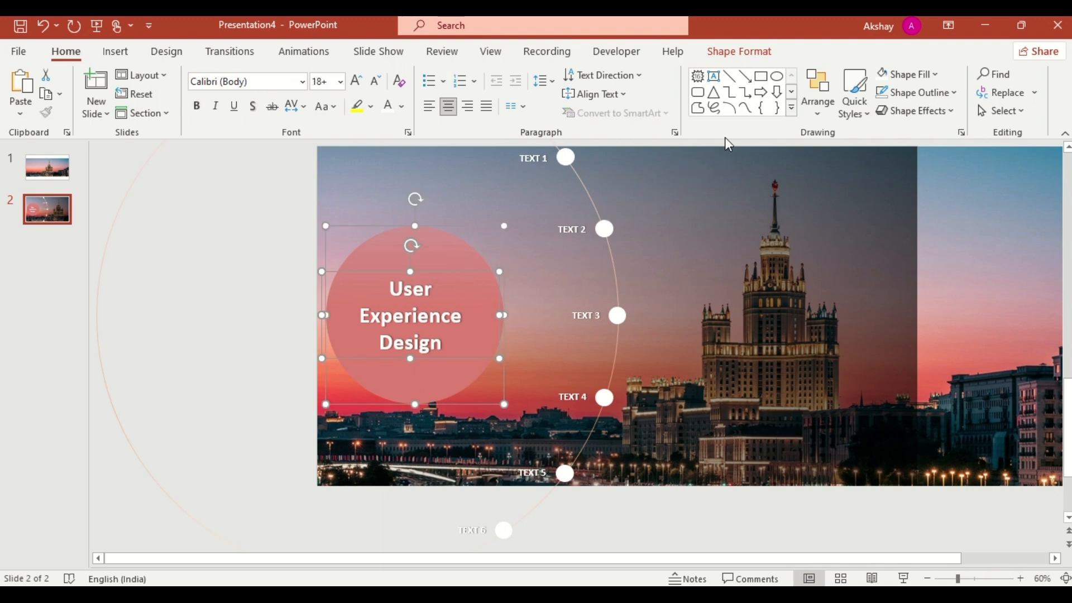
left_click(891, 75)
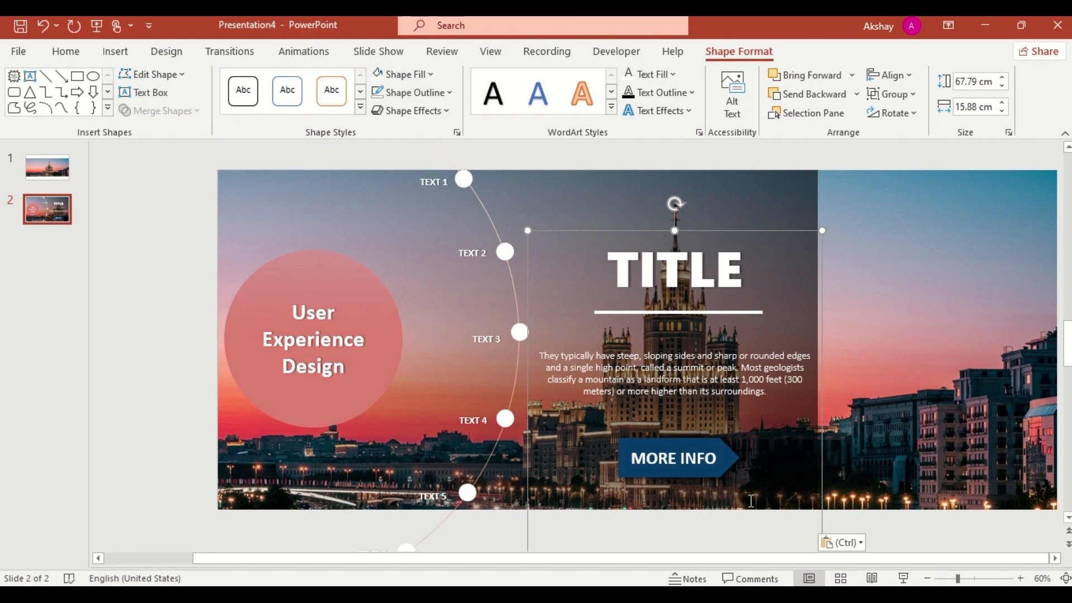
mouse_move(108, 243)
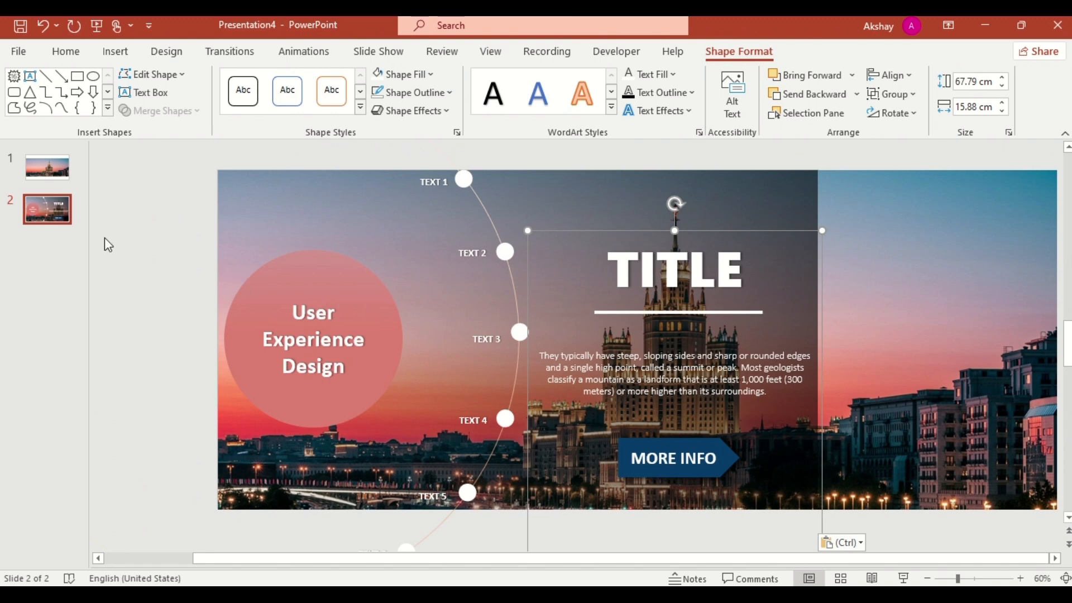
Duplicate slide 2 and select the labelled dots on the new third slide
right_click(47, 210)
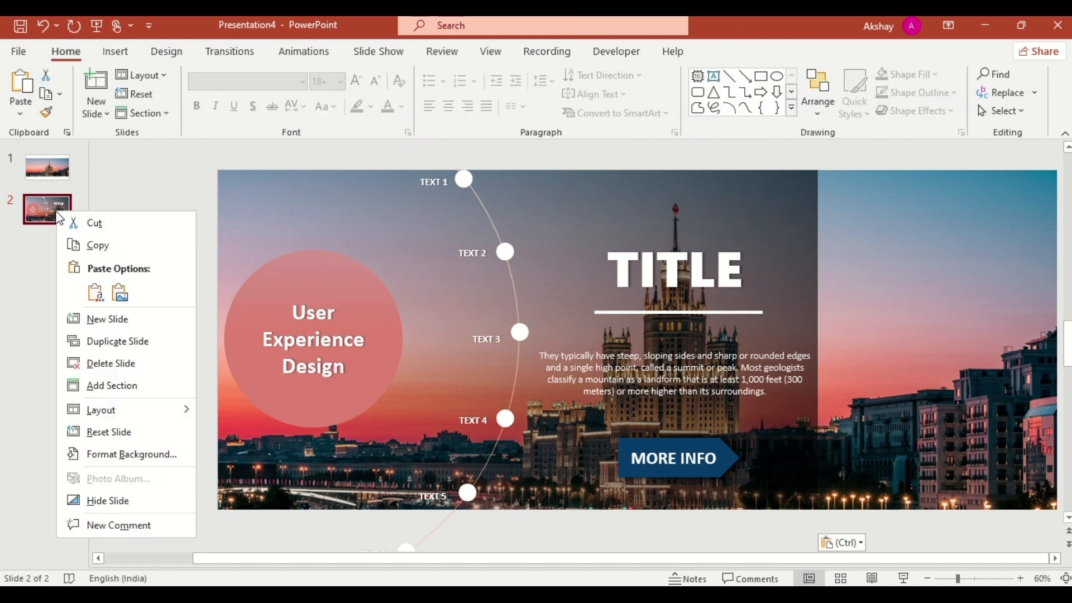
left_click(118, 342)
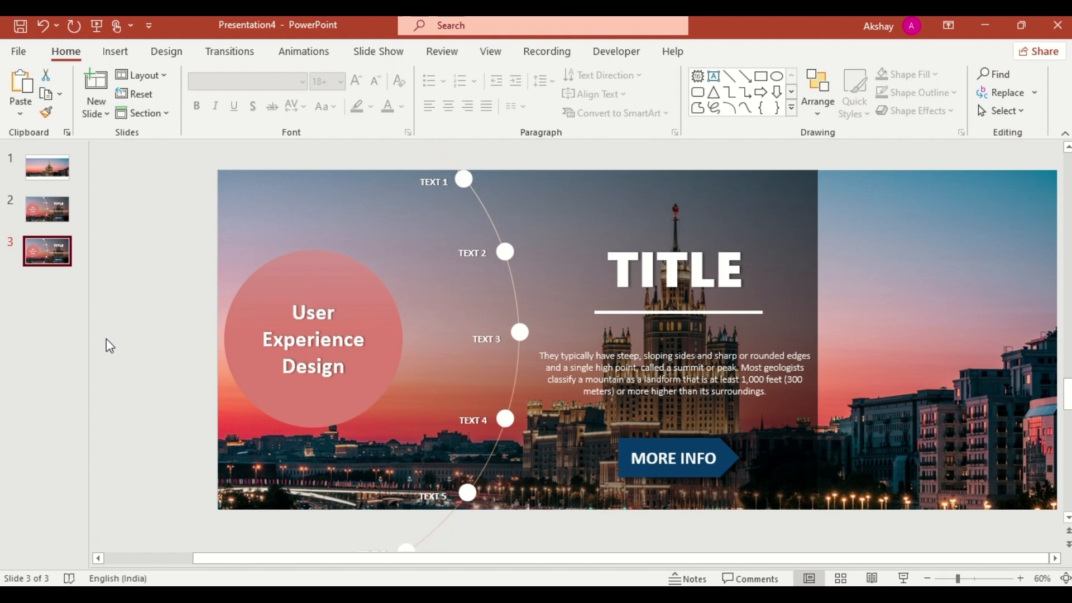
left_click(504, 292)
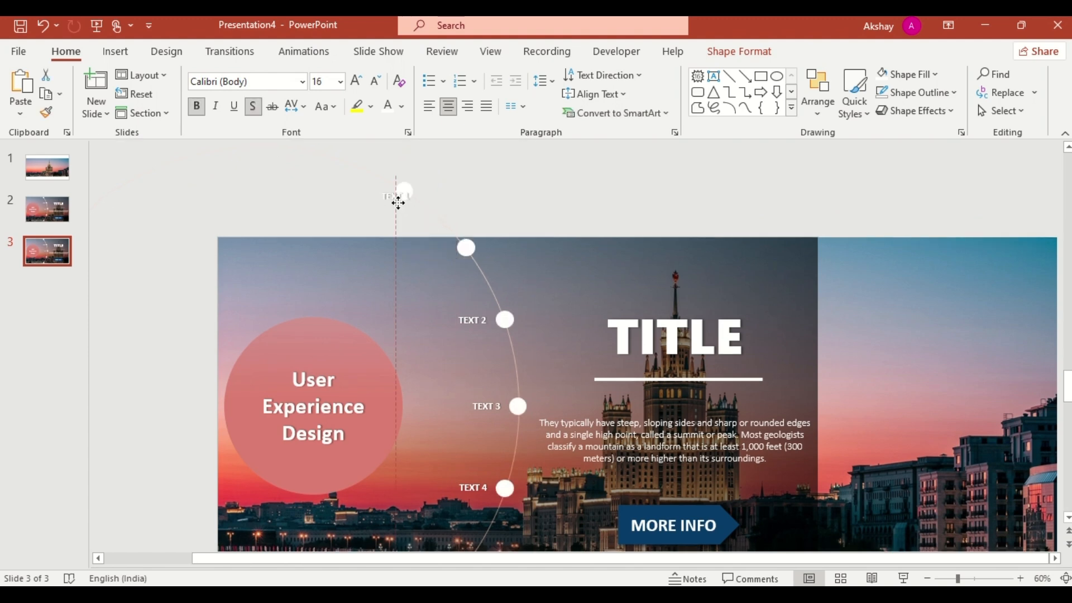
left_click(473, 319)
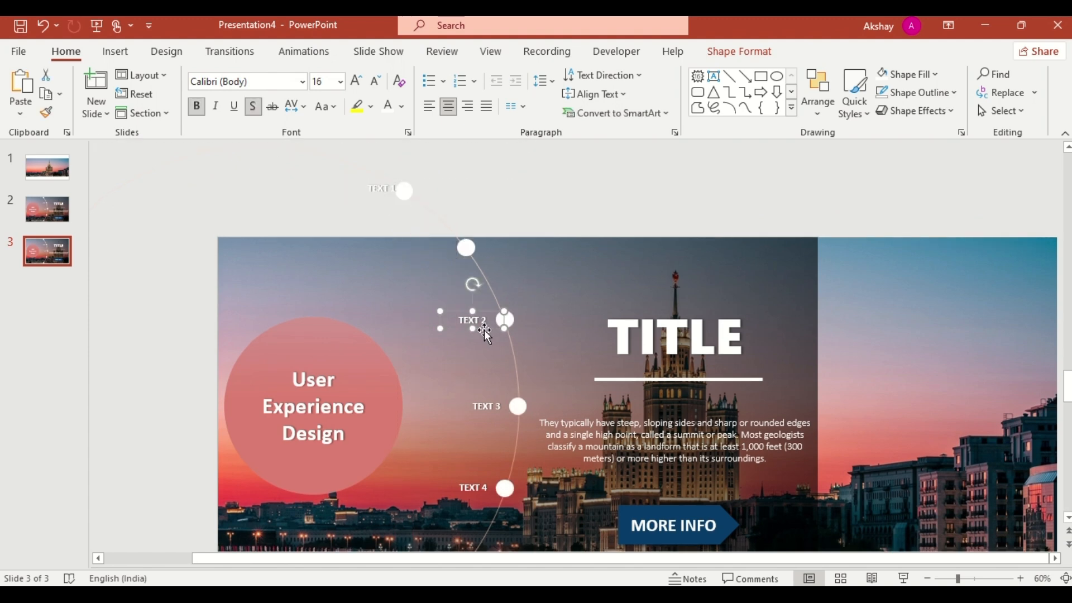
left_click(487, 406)
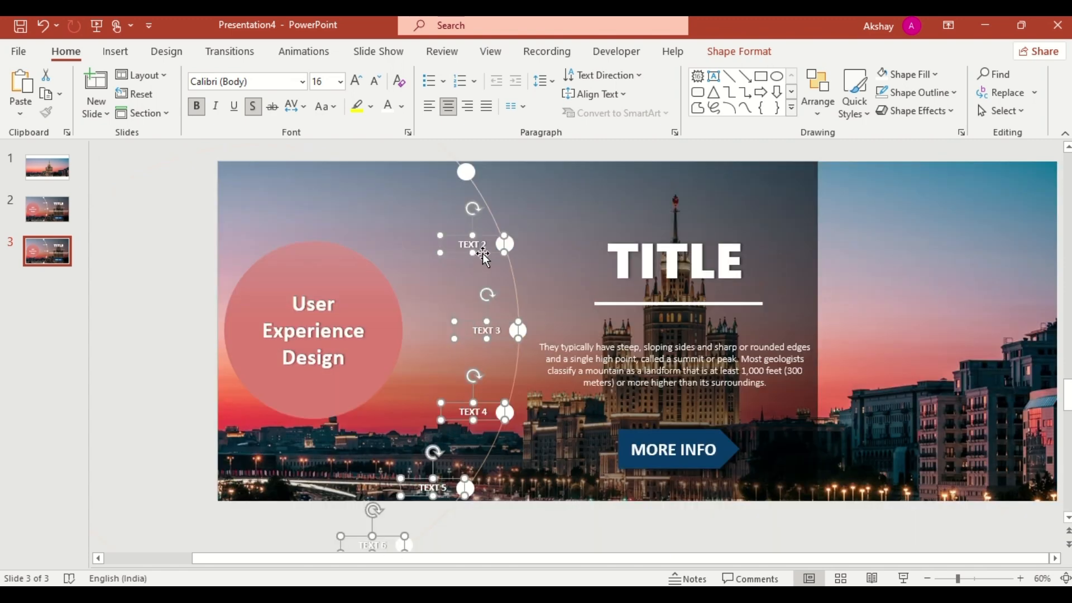
Shift the dots along the arc to TEXT 2–6 and replace the paragraph with the nature description
left_click_drag(483, 256, 448, 178)
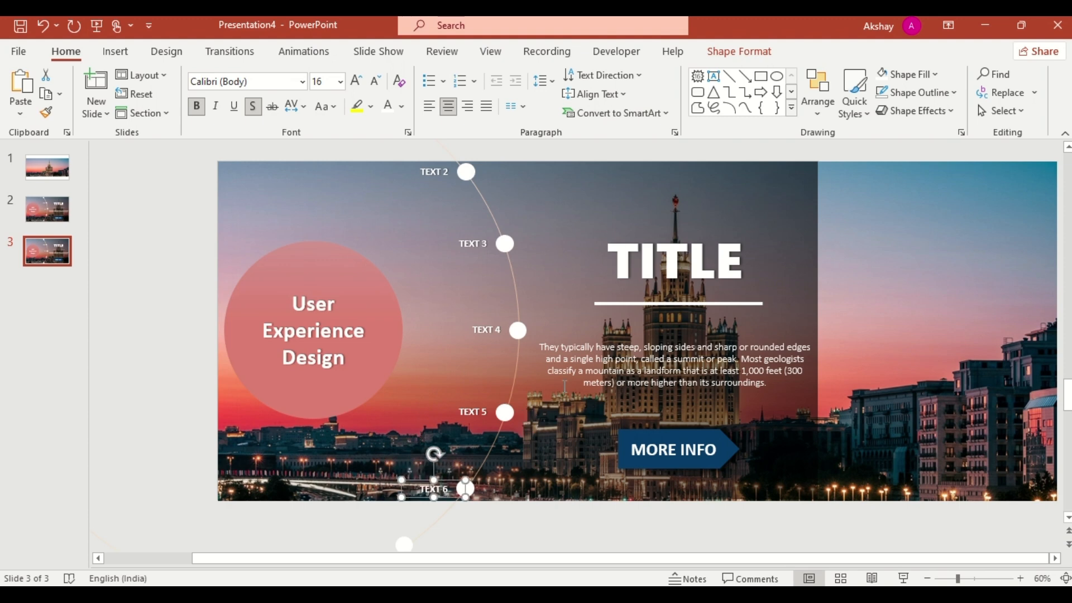
left_click(675, 261)
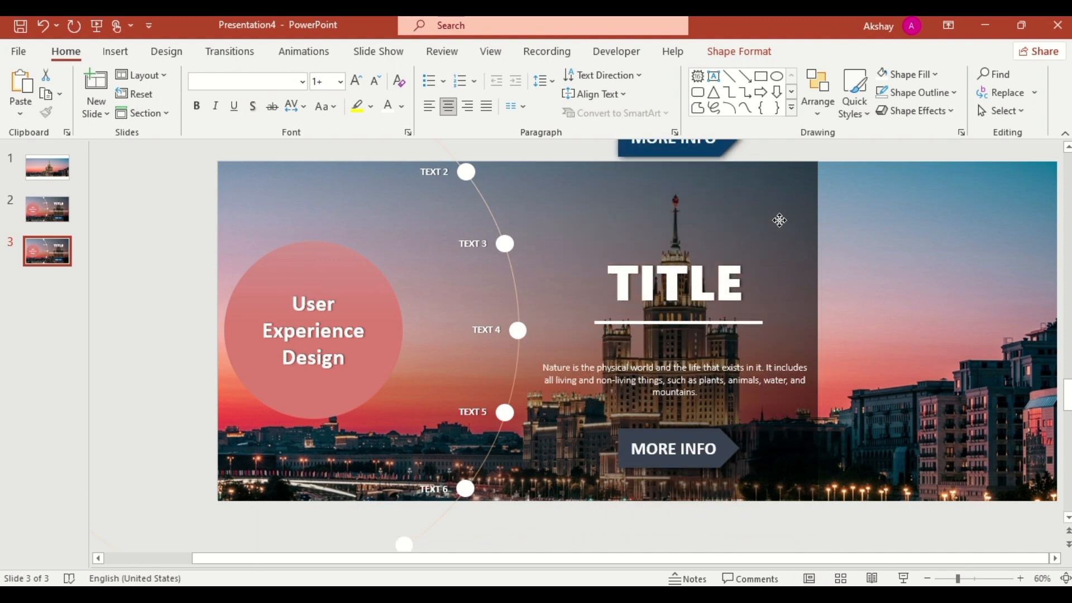
left_click(780, 220)
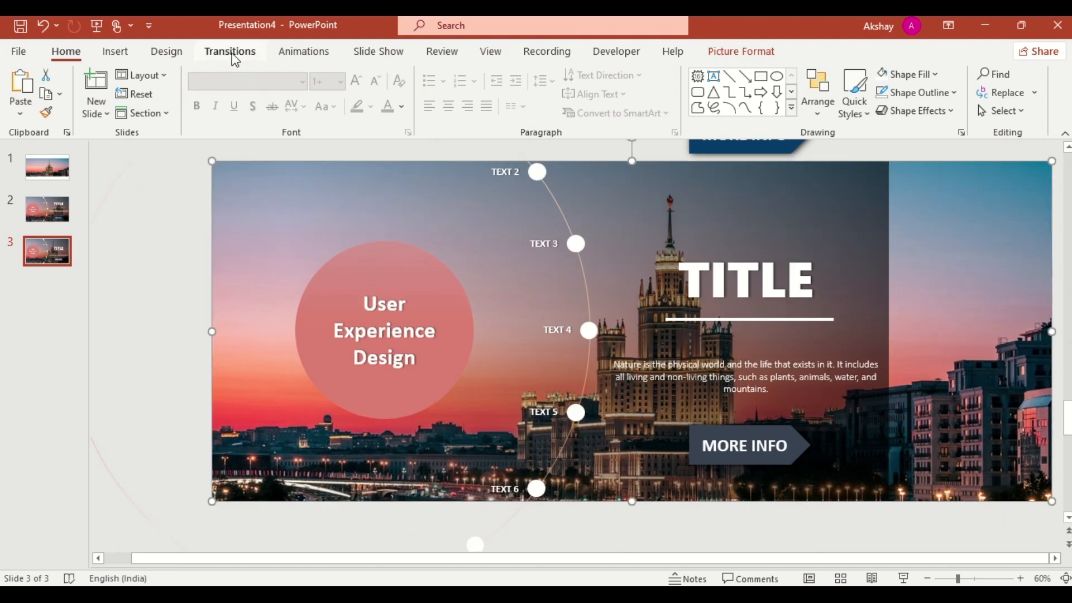
Apply the Morph transition to the third slide
left_click(230, 51)
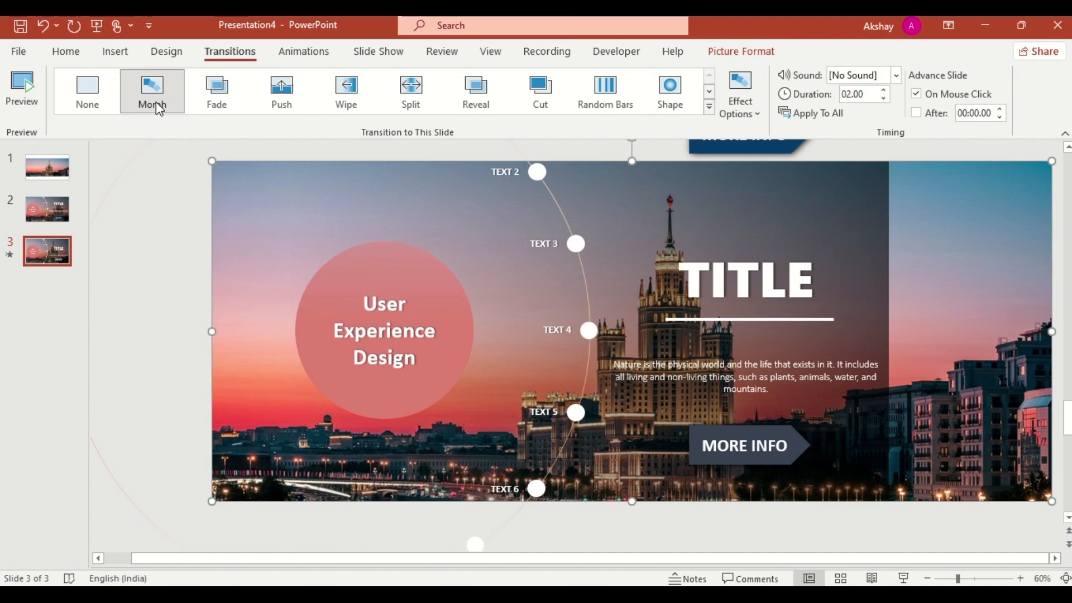
left_click(884, 89)
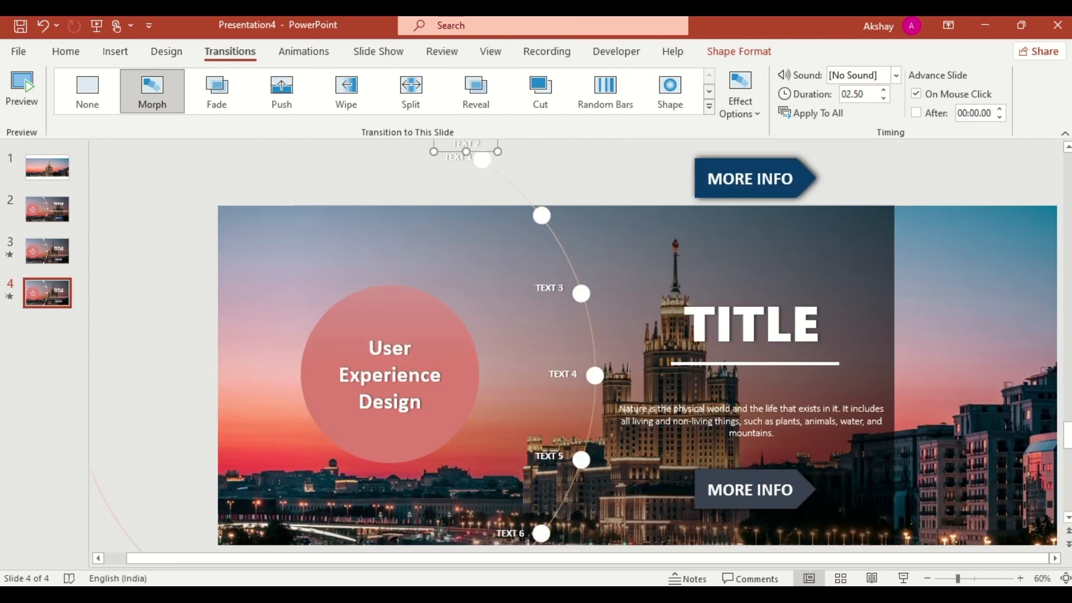
On the duplicated fourth slide, set Morph duration 02.50, shift dot labels along the arc and replace the paragraph with a rivers description
left_click(581, 295)
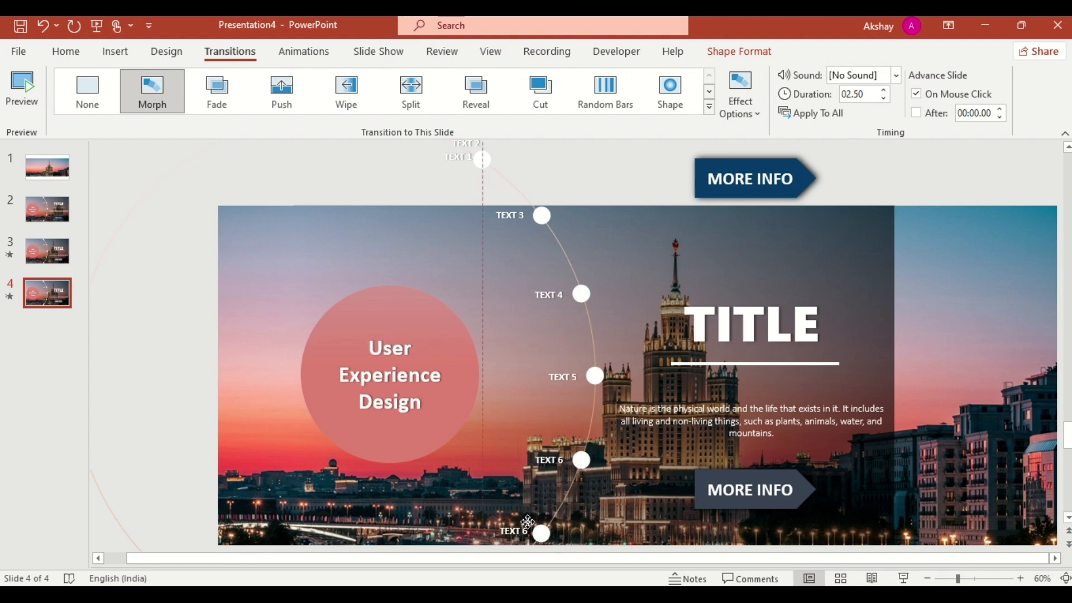
left_click(539, 534)
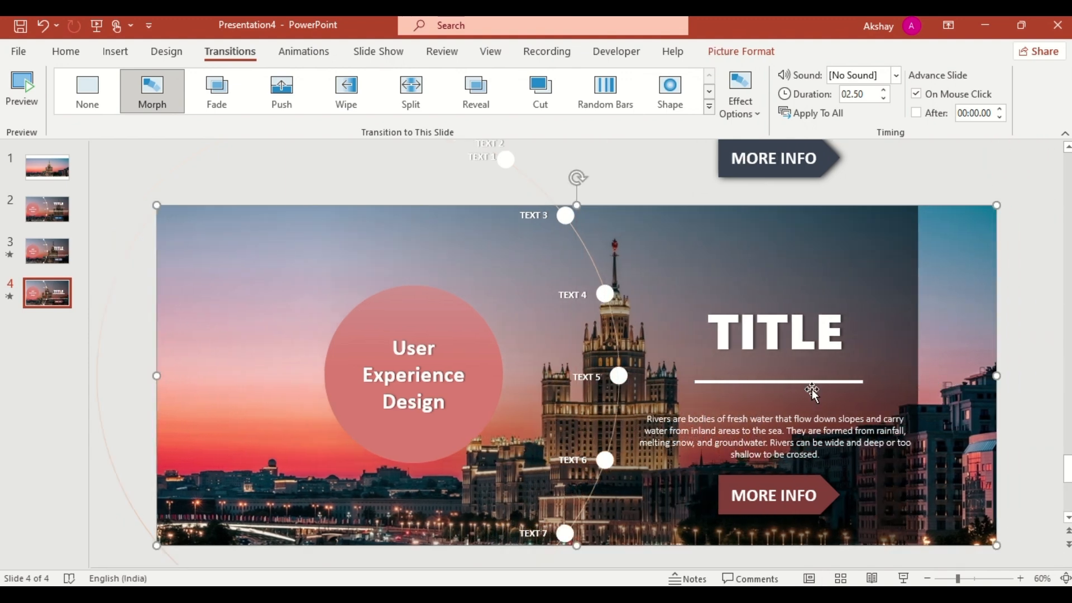
left_click(47, 292)
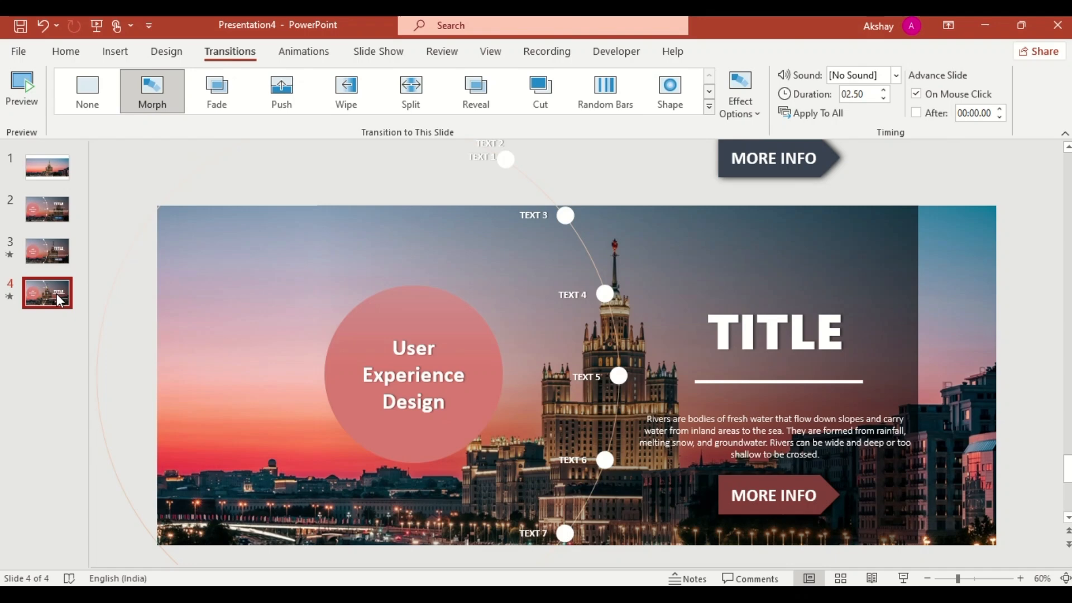
Duplicate slide 4 into a fifth slide with dots labelled TEXT 4–8 and a city-information paragraph
right_click(54, 298)
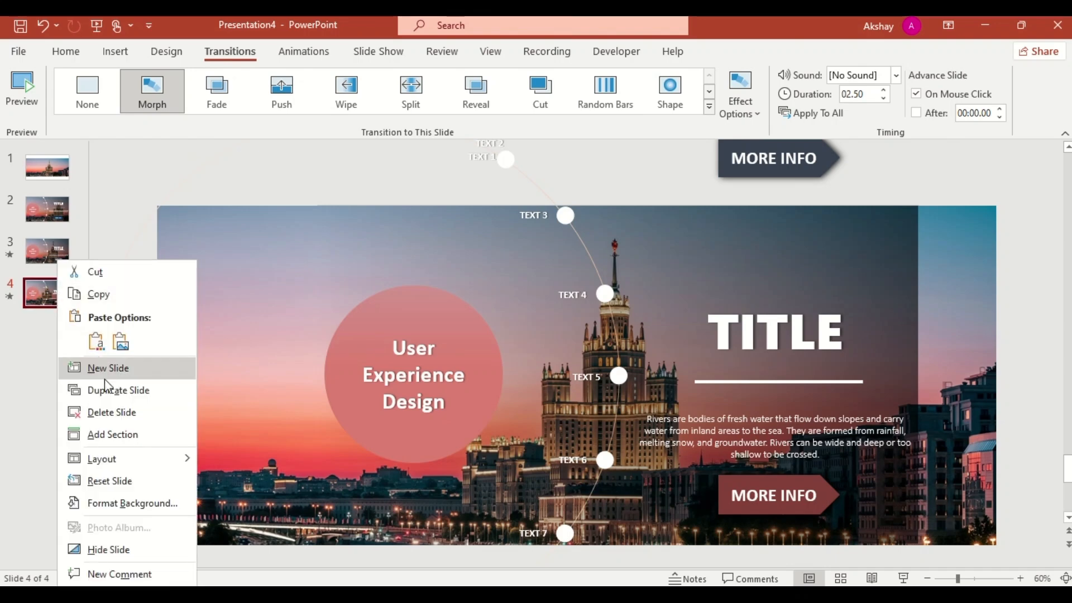
left_click(107, 369)
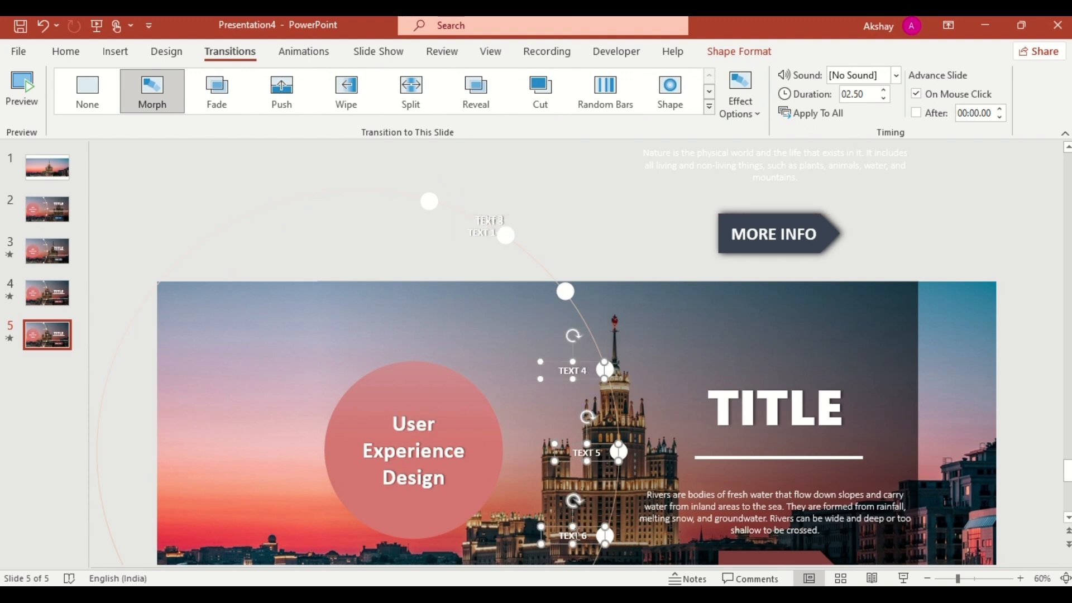
scroll("down", 3)
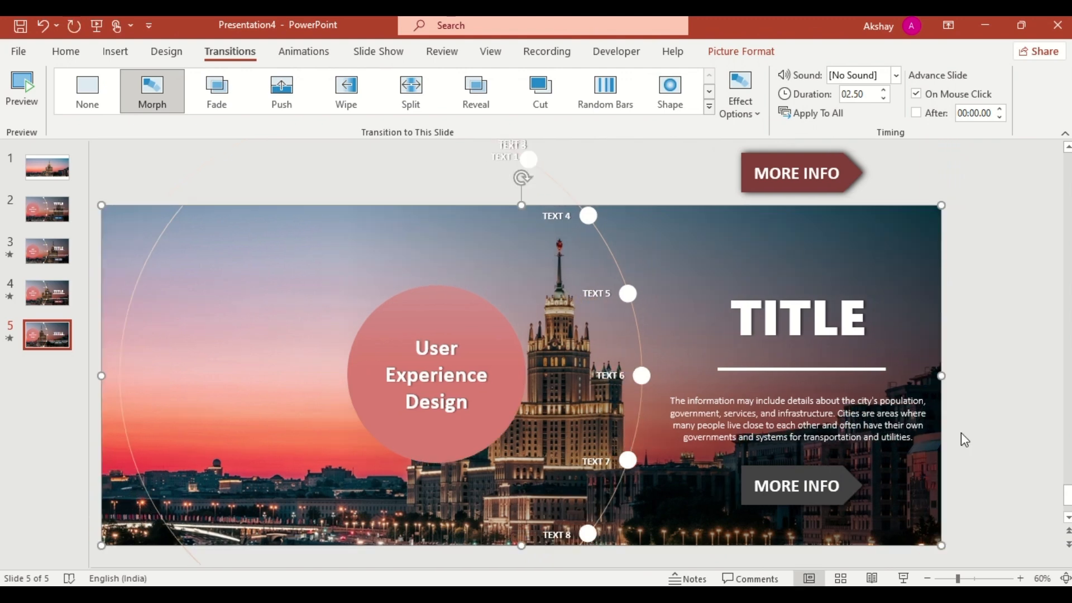
Return to the second slide showing the TEXT 1–5 dots and mountain paragraph
left_click(47, 209)
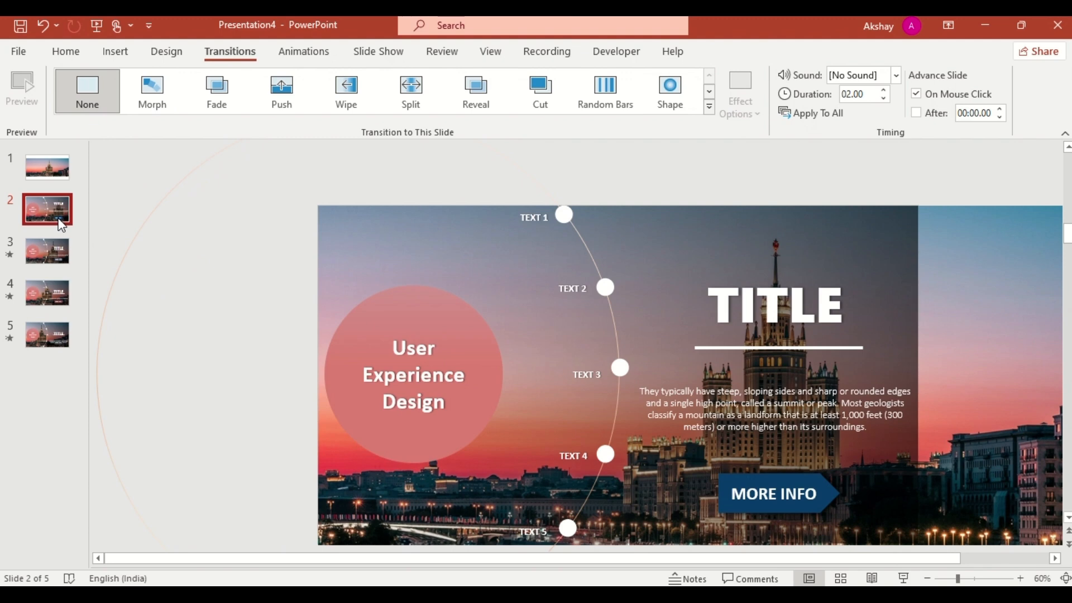
mouse_move(344, 380)
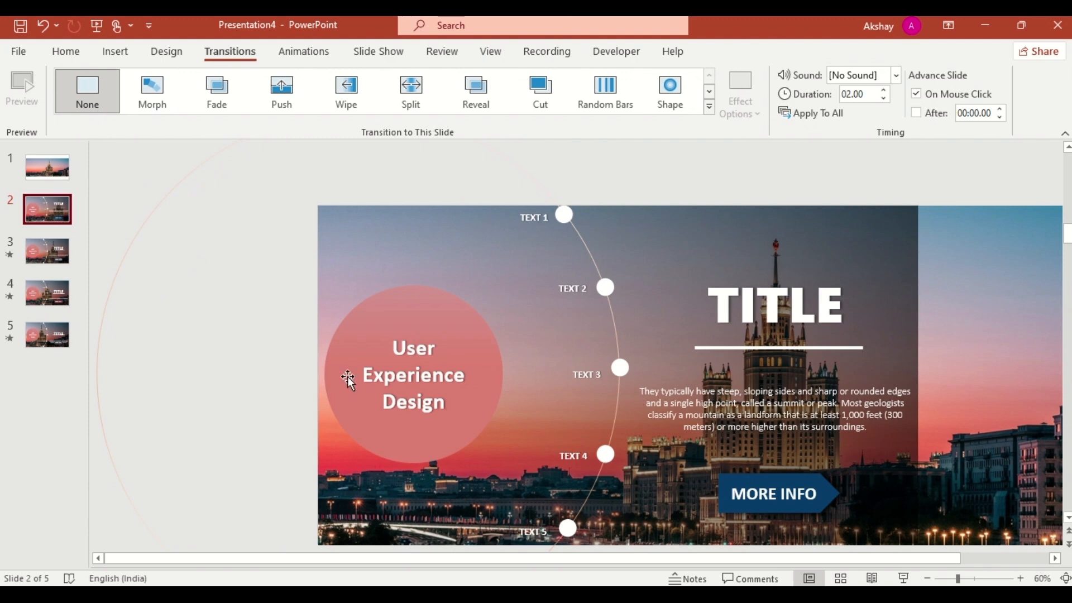